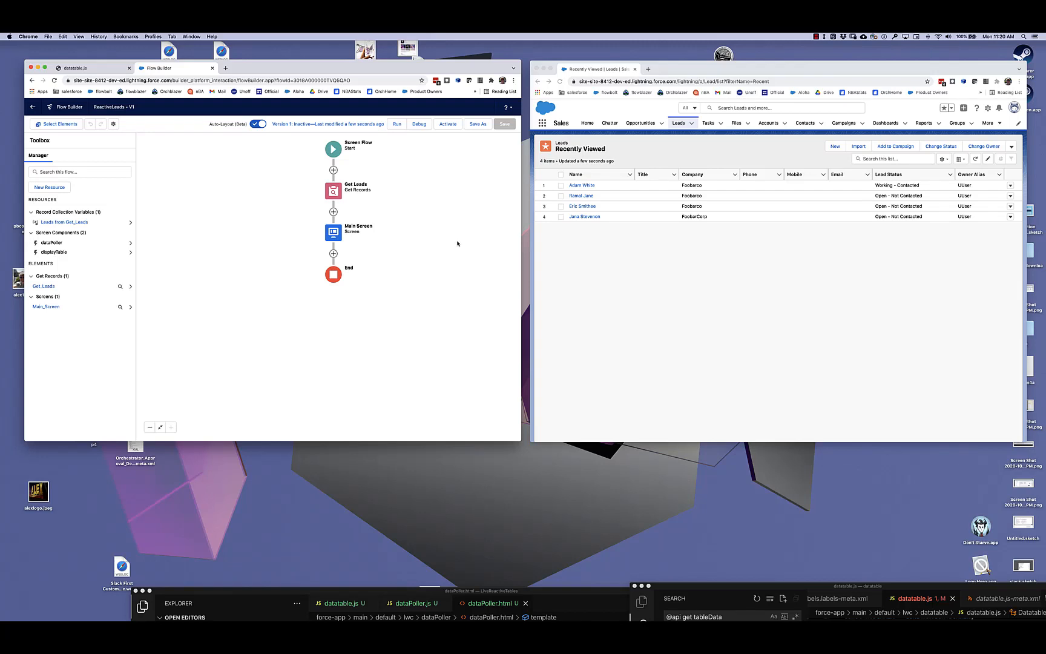
{"action": "mouse_move", "coordinate": [437, 225]}
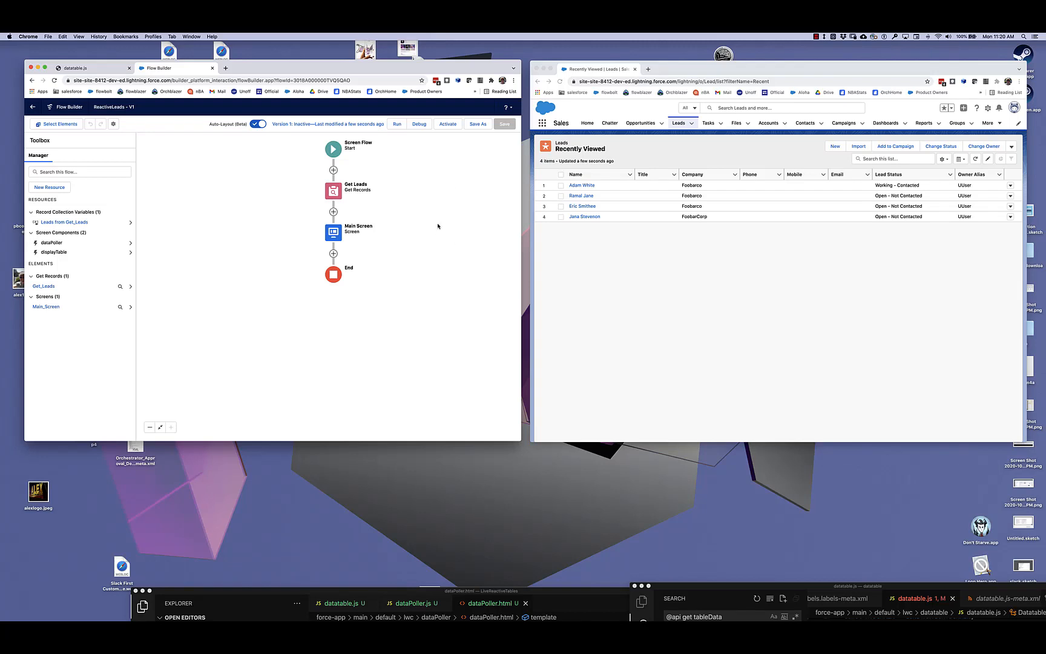
{"action": "mouse_move", "coordinate": [390, 216]}
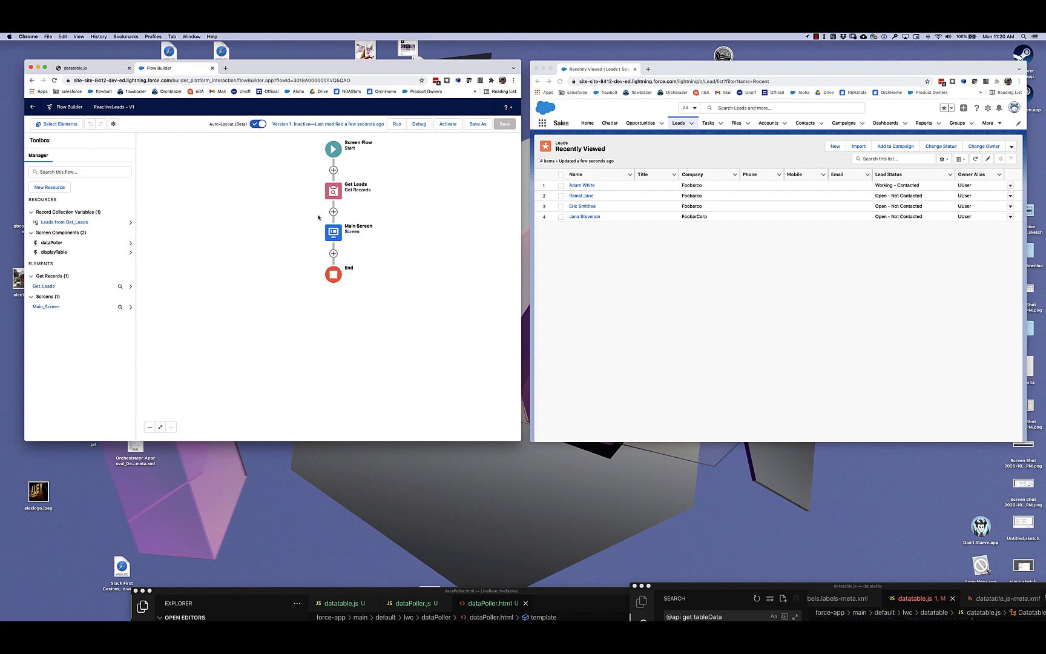
- Bring up the Edit Screen dialog for the Main Screen element of the ReactiveLeads flow
{"action": "double_click", "coordinate": [333, 190]}
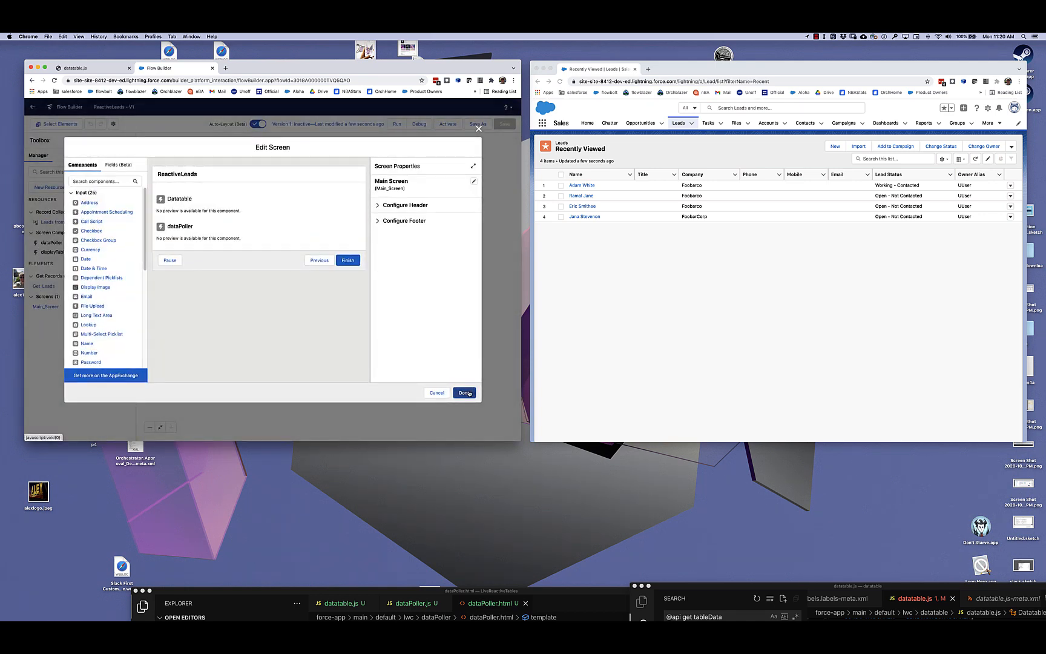
- Review the Datatable's Get_Leads record source, then close the screen editor with Done
{"action": "left_click", "coordinate": [178, 198]}
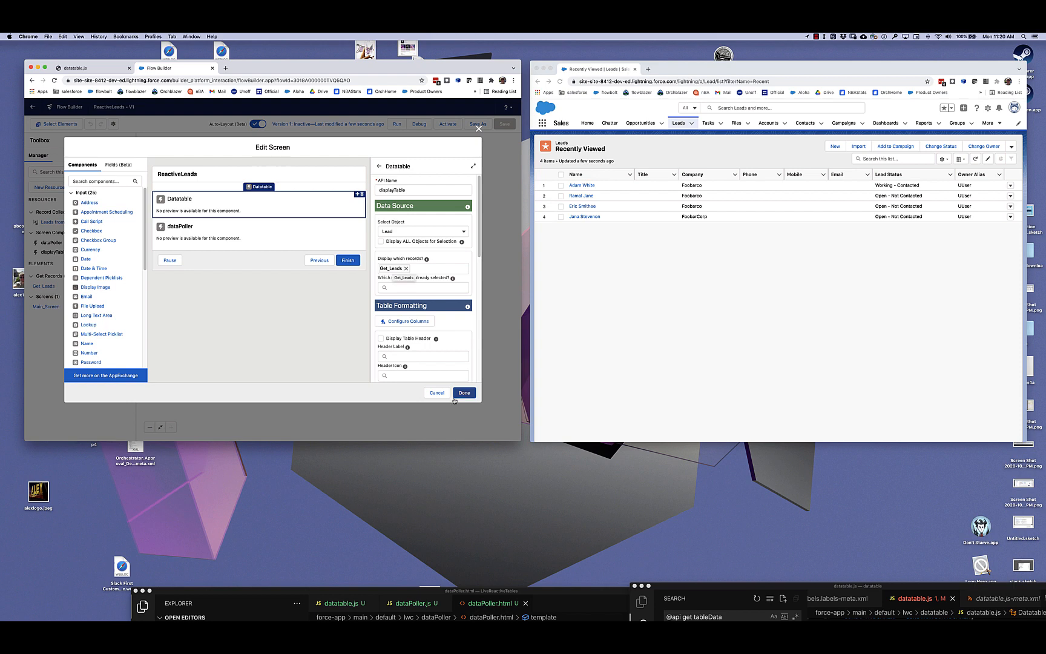
{"action": "left_click", "coordinate": [463, 392]}
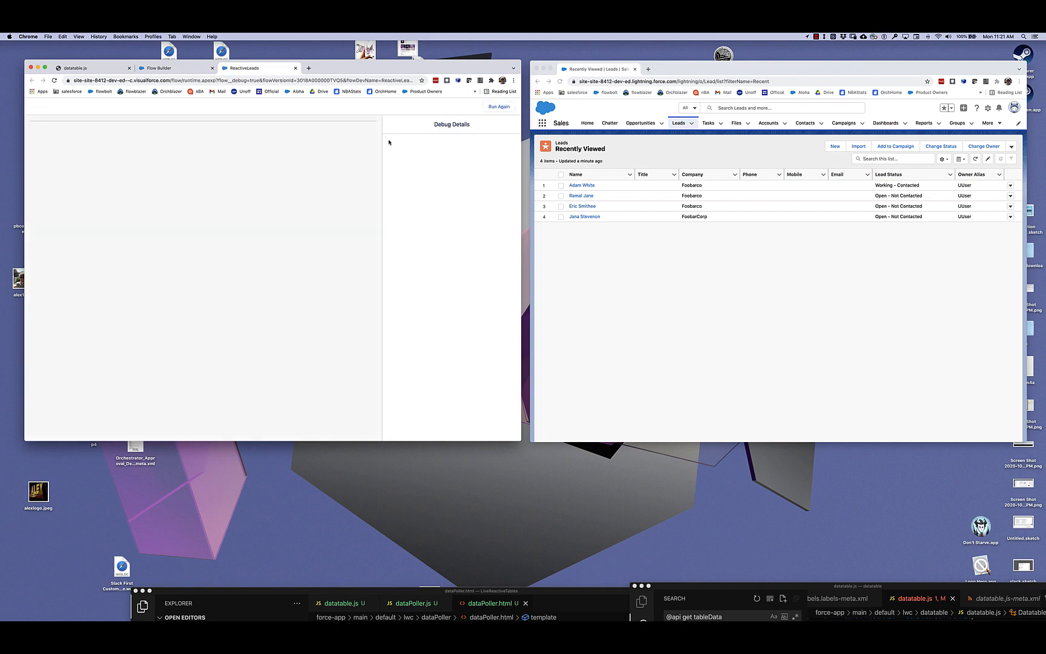
- Launch a debug run with default options so the Datatable shows the four leads
{"action": "left_click", "coordinate": [499, 106]}
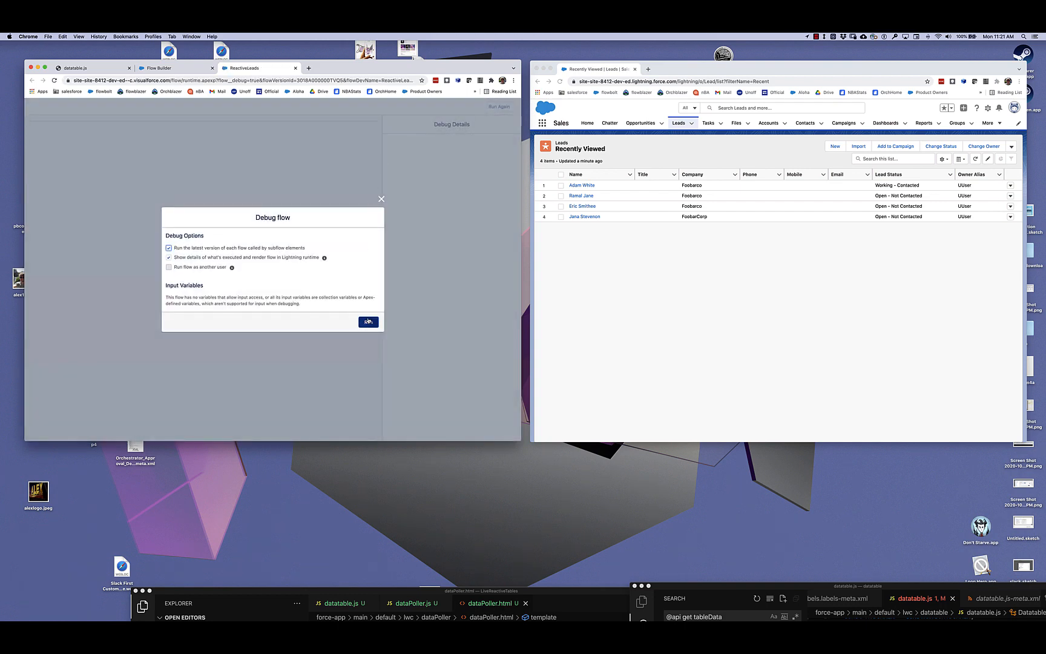
{"action": "left_click", "coordinate": [368, 322]}
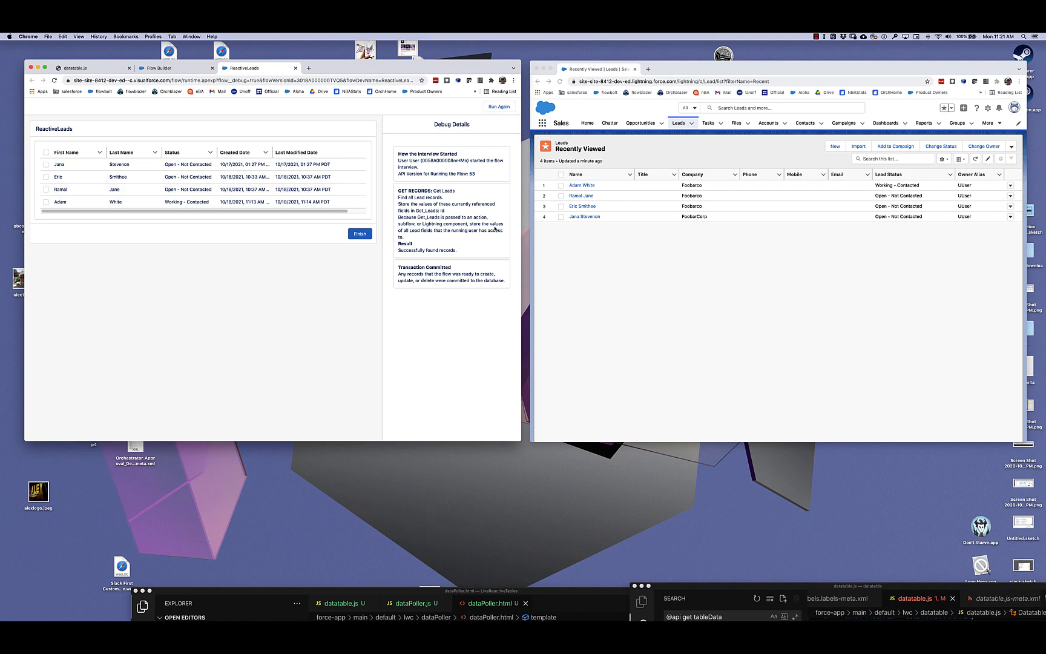
{"action": "mouse_move", "coordinate": [1015, 210]}
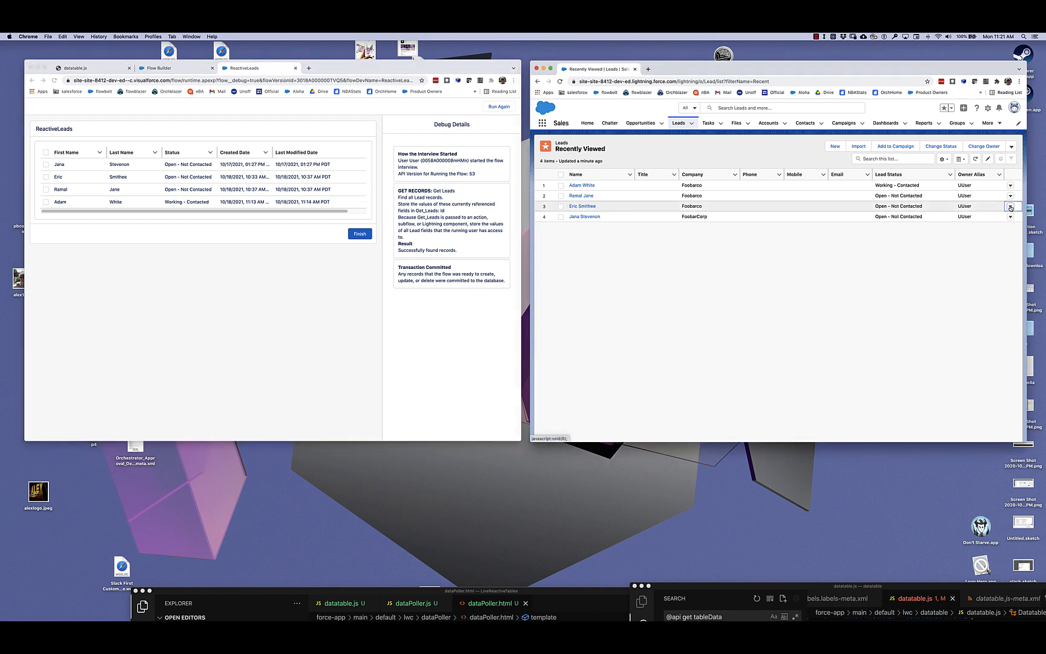
{"action": "left_click", "coordinate": [1012, 206]}
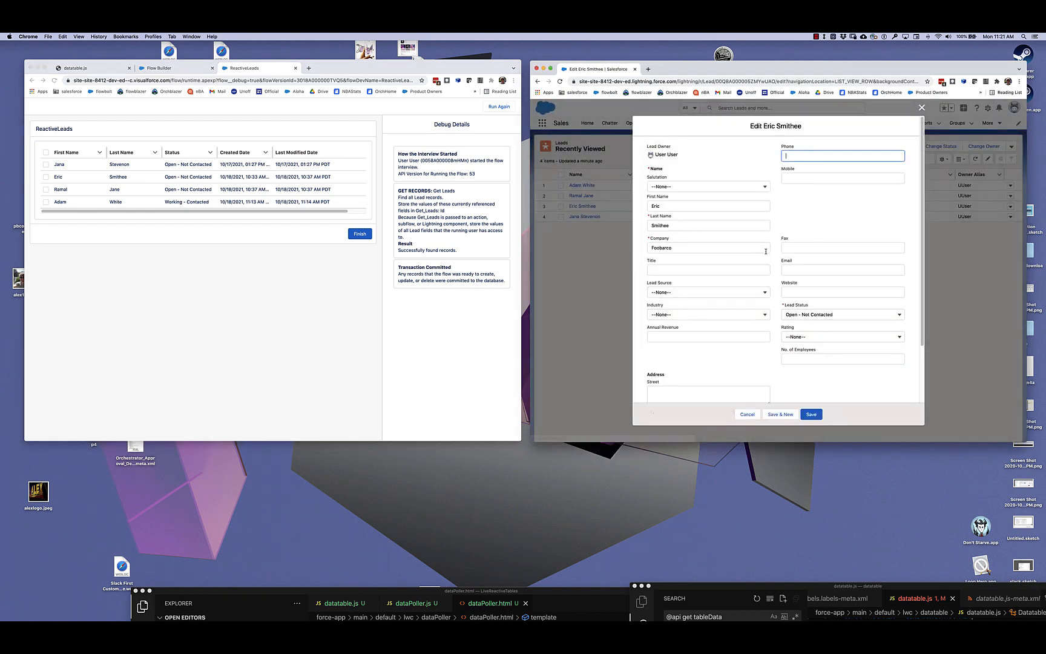
{"action": "left_click", "coordinate": [706, 246]}
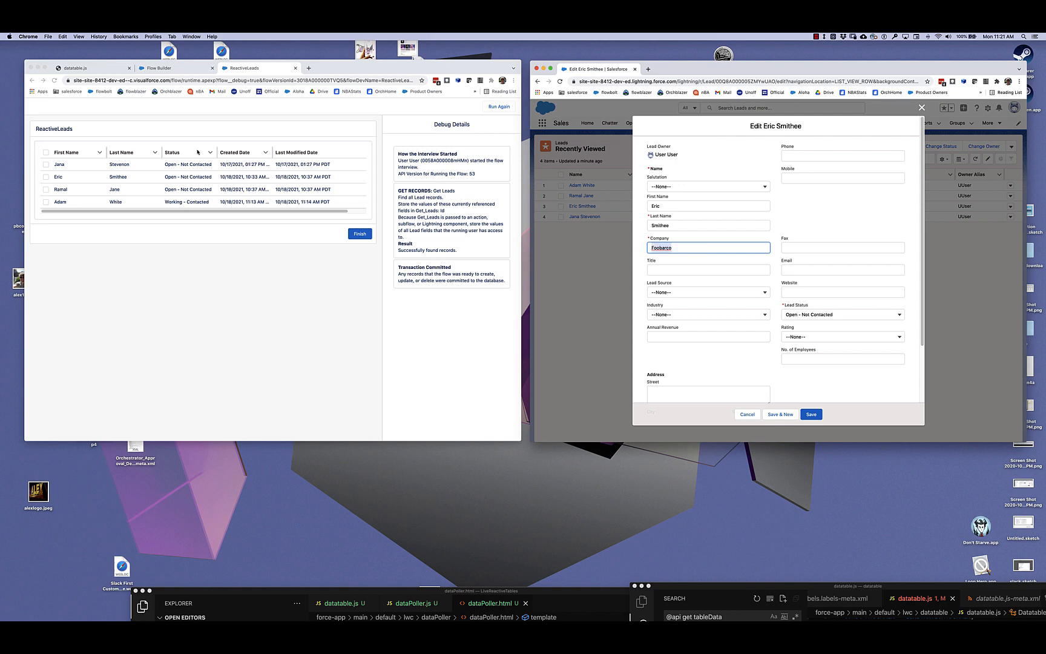
{"action": "mouse_move", "coordinate": [220, 178]}
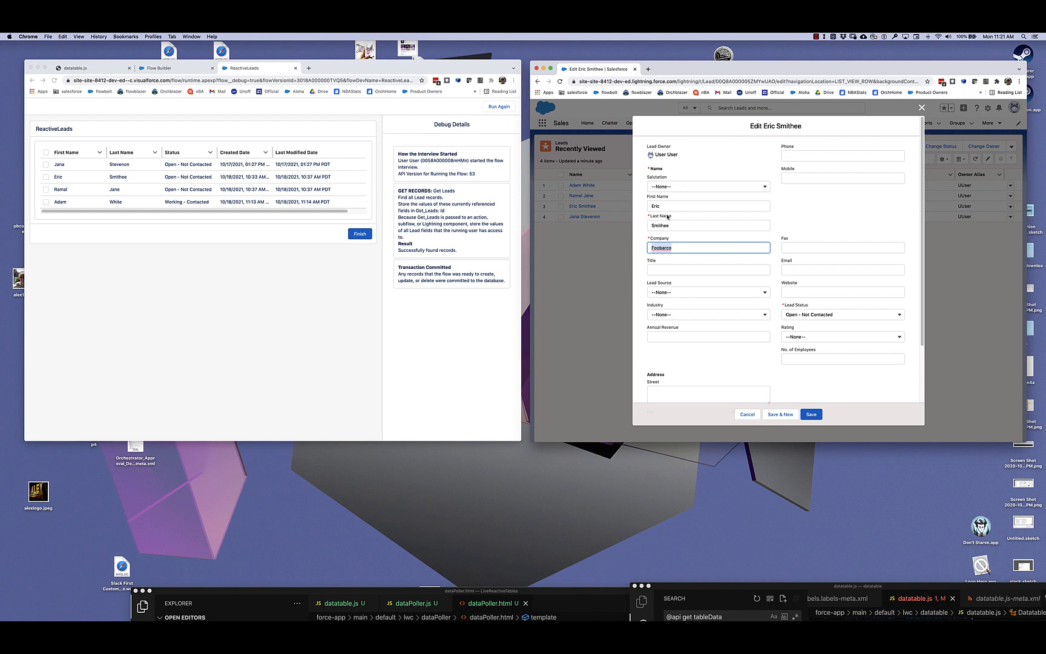
{"action": "left_click", "coordinate": [708, 206]}
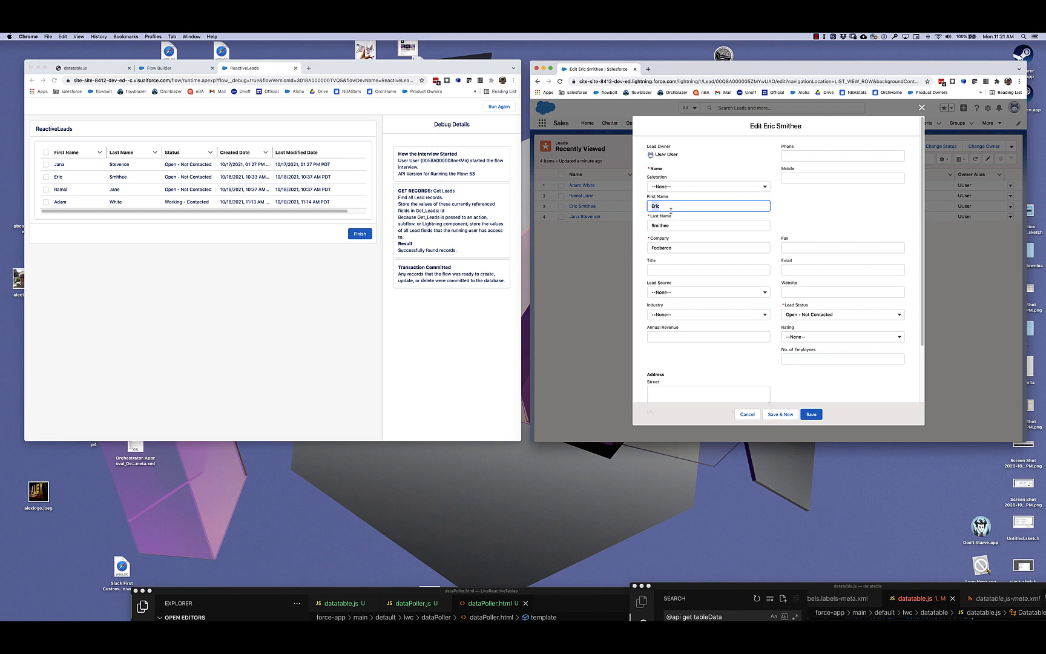
{"action": "type", "text": "Adam"}
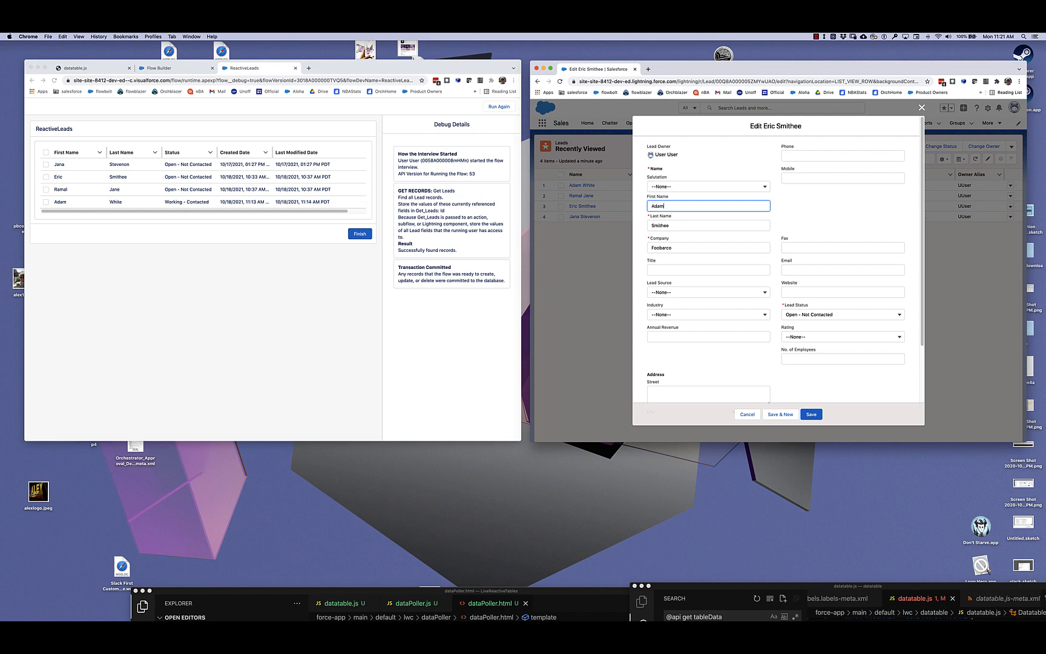
{"action": "left_click", "coordinate": [809, 414]}
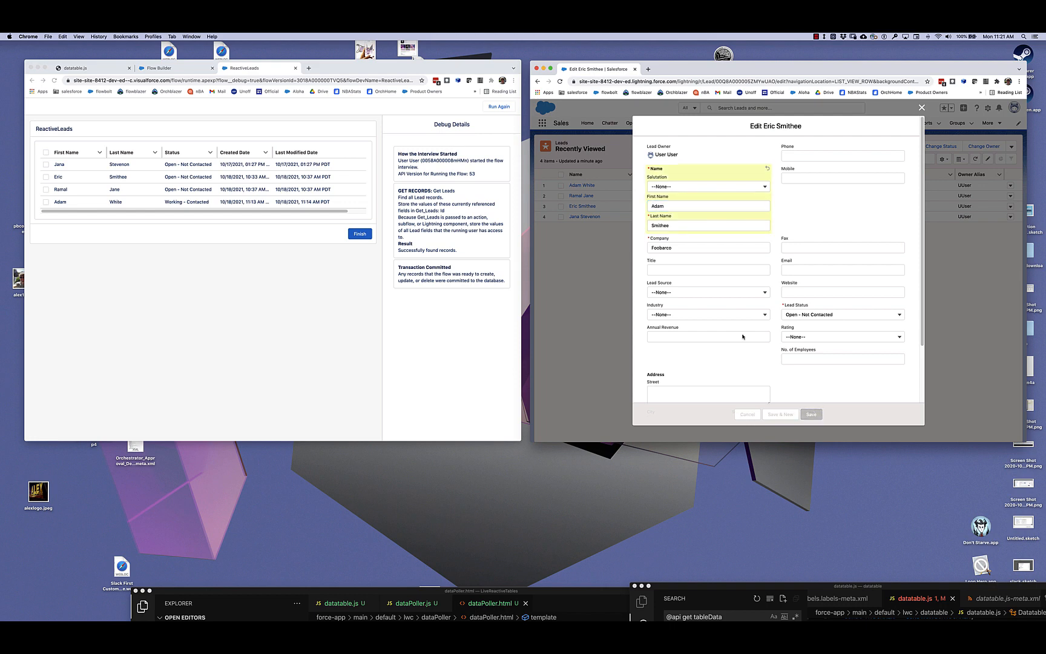
{"action": "left_click", "coordinate": [810, 414]}
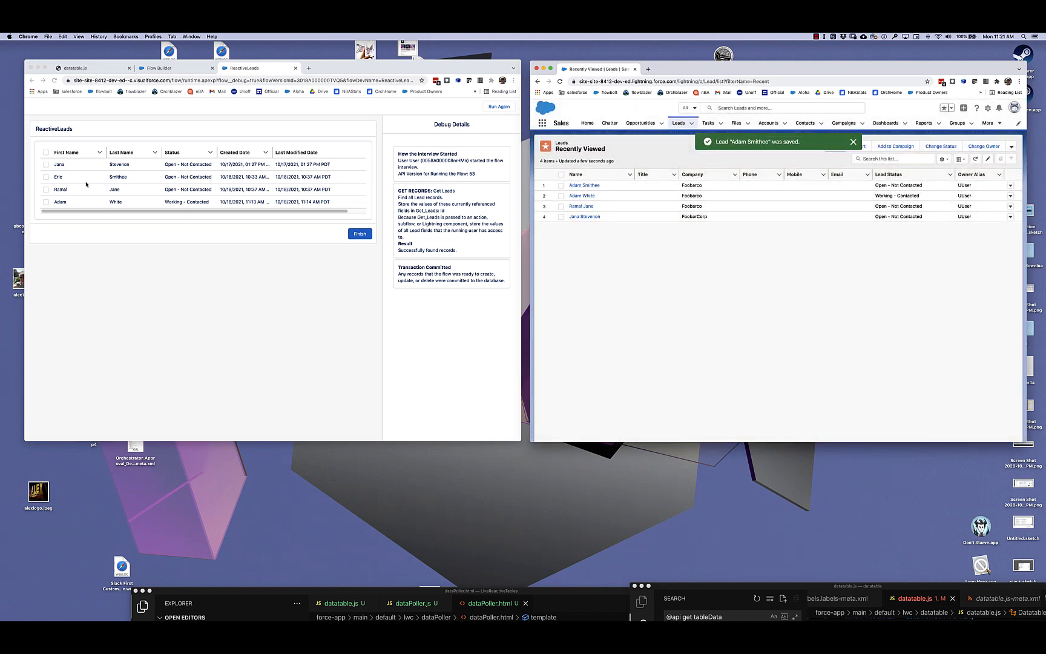
{"action": "left_click", "coordinate": [852, 142]}
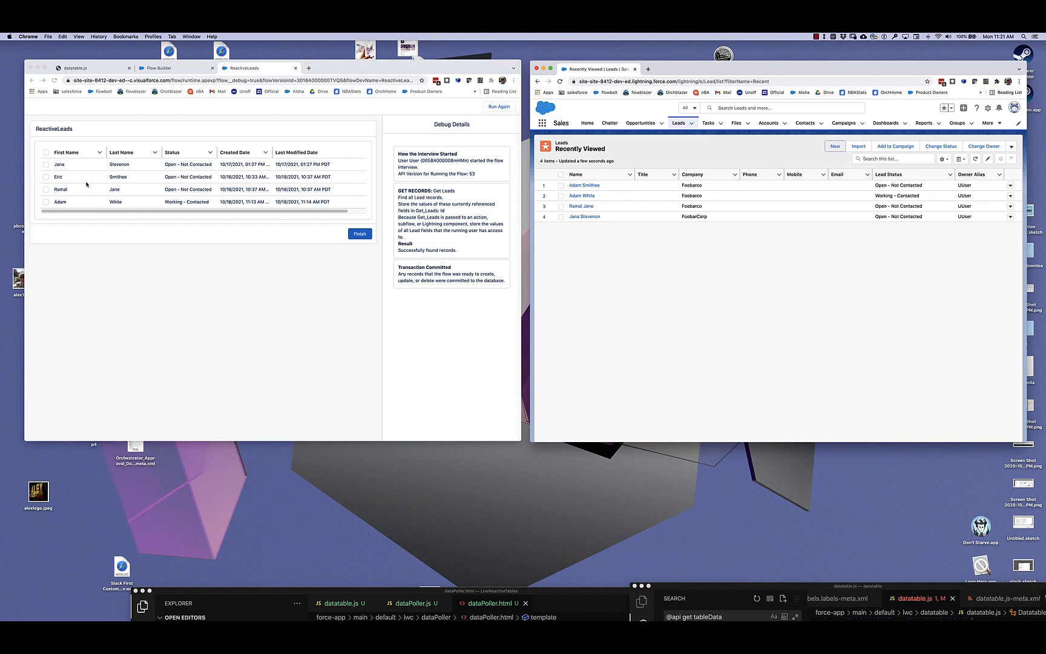
{"action": "mouse_move", "coordinate": [632, 237]}
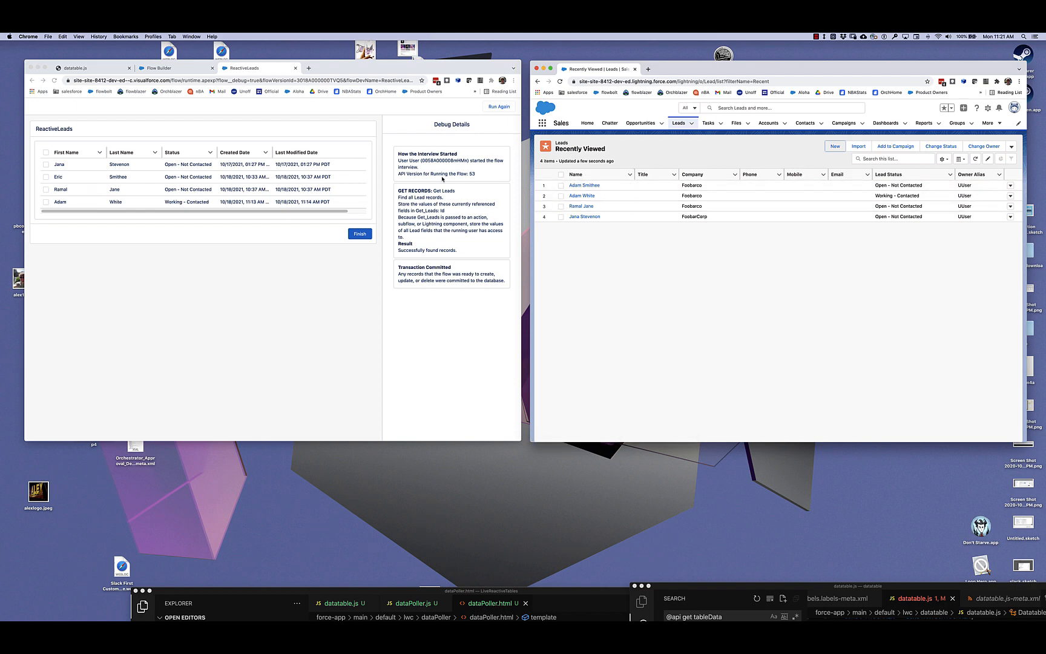
- Set dataPoller's queryString to select Id, FirstName, LastName, CreatedDate, LastModifiedDate, Status FROM Lead
{"action": "left_click", "coordinate": [162, 67]}
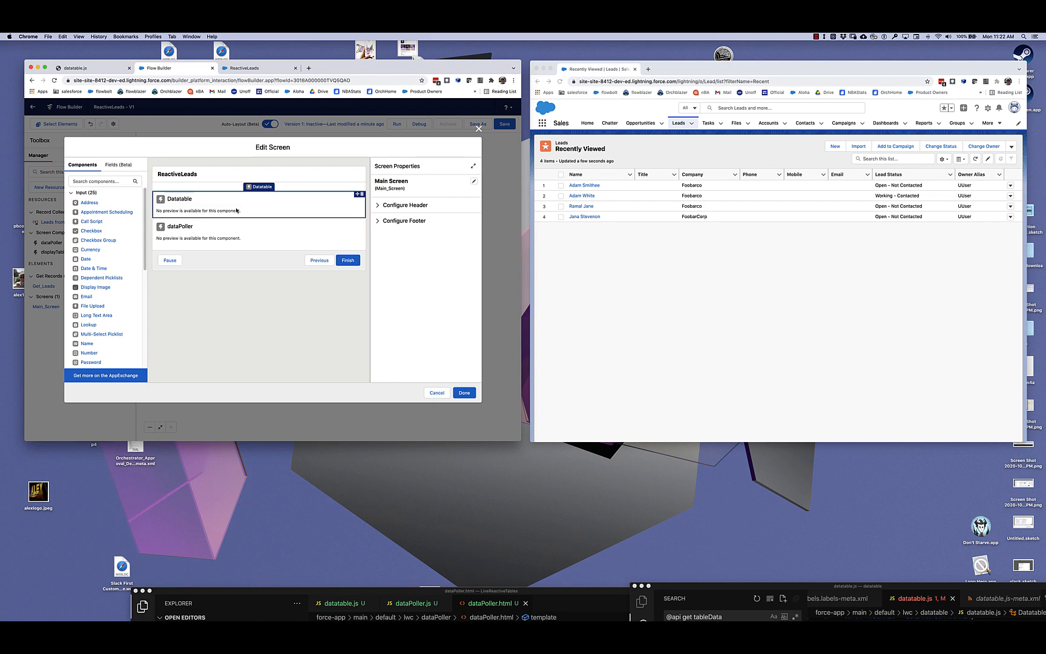
{"action": "left_click", "coordinate": [178, 199]}
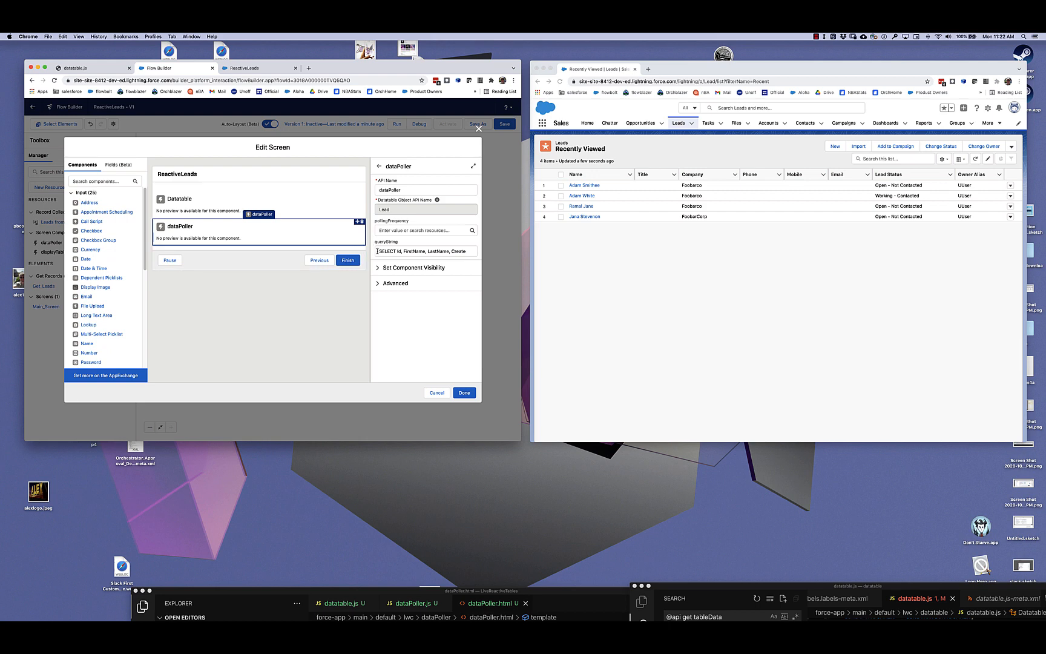
{"action": "type", "text": "LastName, CreatedDate, LastModifiedD"}
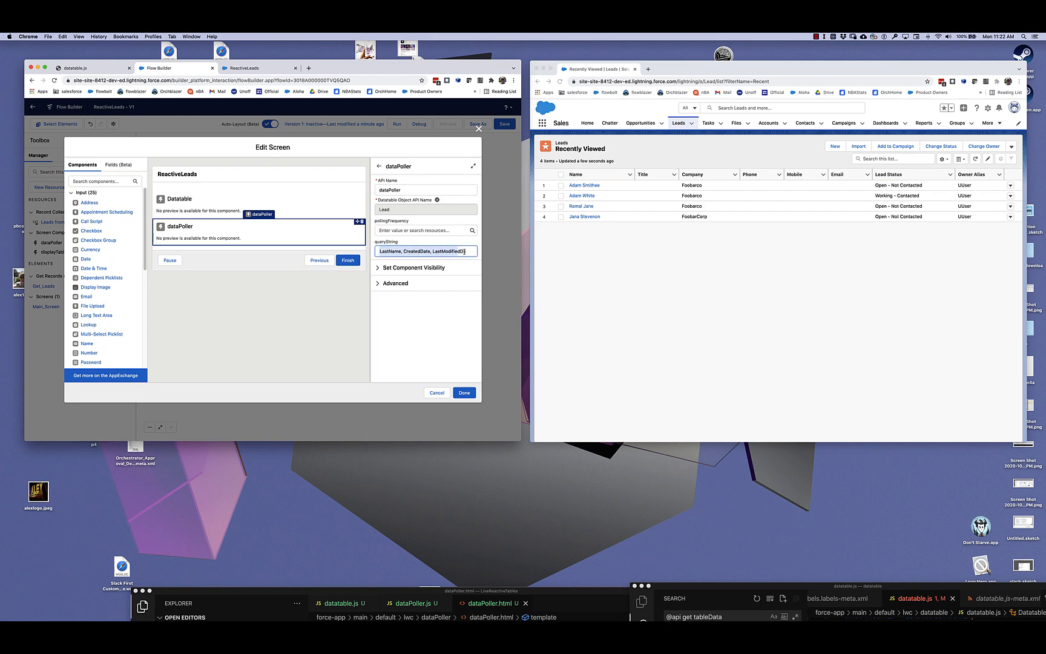
{"action": "type", "text": "Status FROM Lead"}
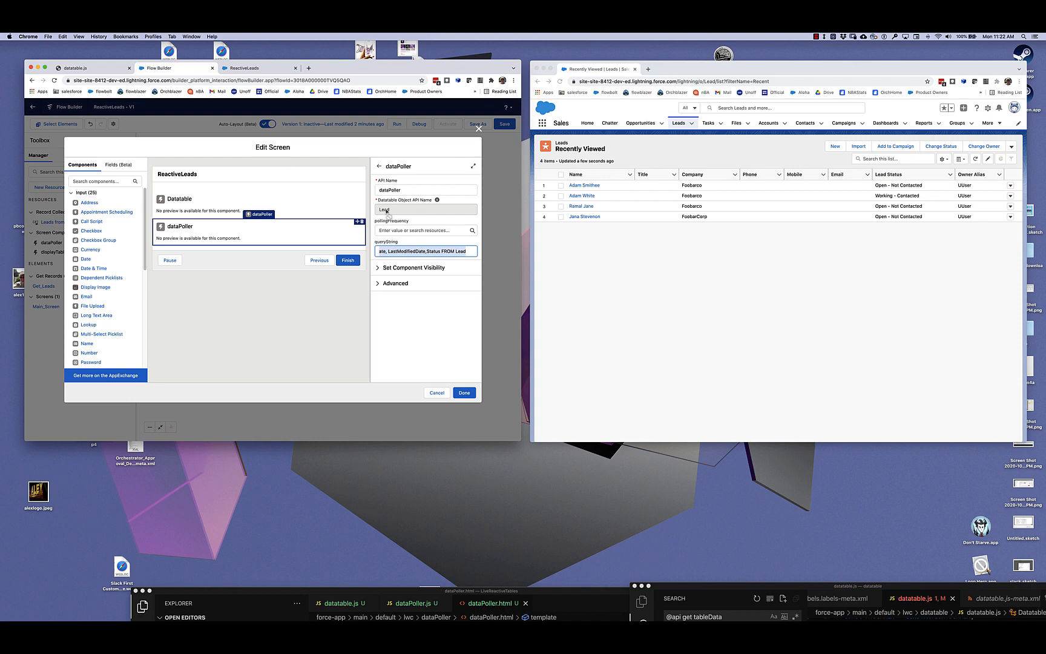
{"action": "left_click", "coordinate": [198, 211]}
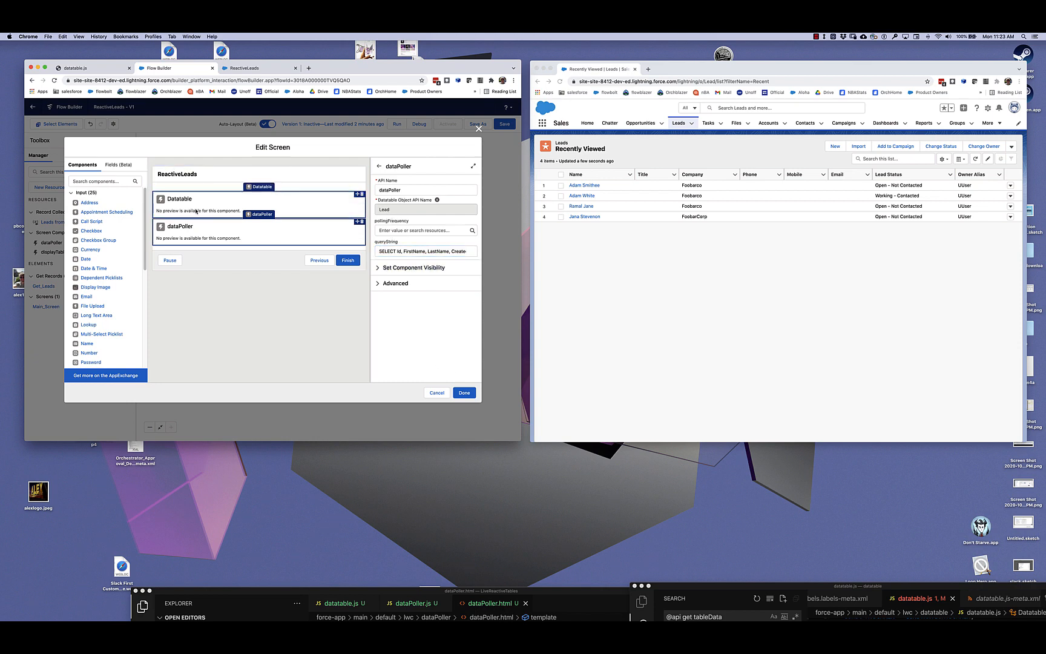
- Replace Get_Leads with dataPoller.retrievedRecords as the Datatable's records and apply with Done
{"action": "left_click", "coordinate": [178, 199]}
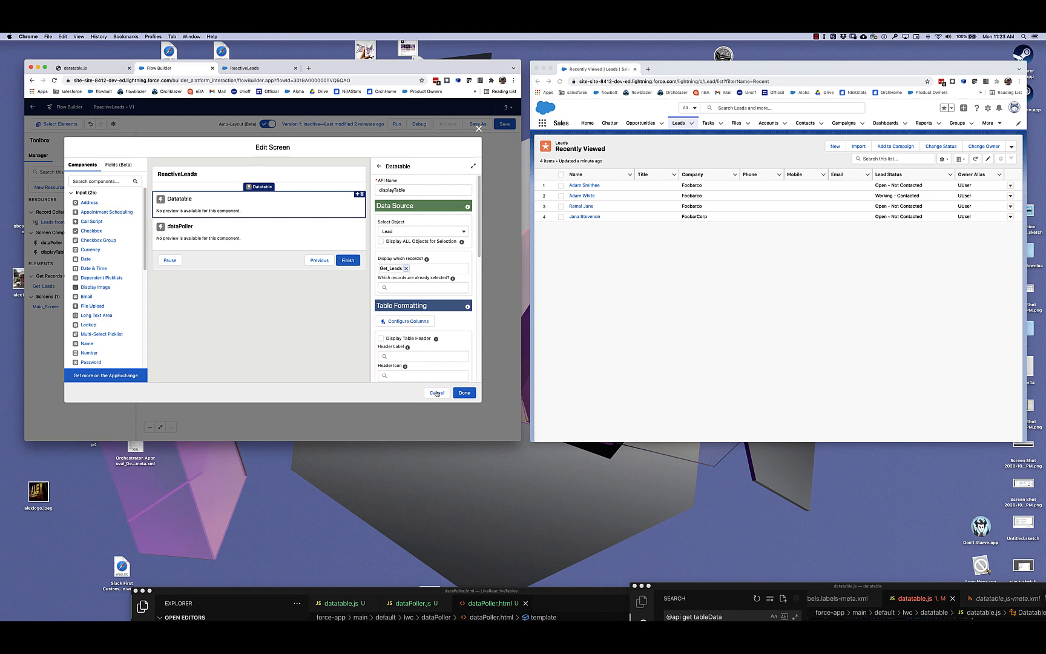
{"action": "left_click", "coordinate": [436, 392]}
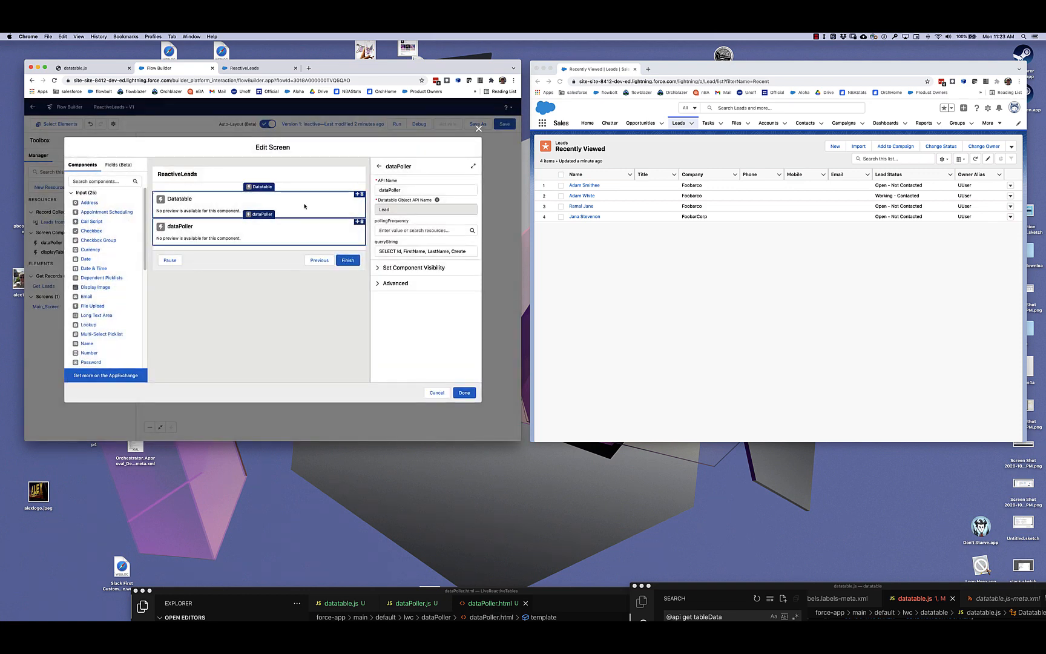
{"action": "left_click", "coordinate": [178, 198]}
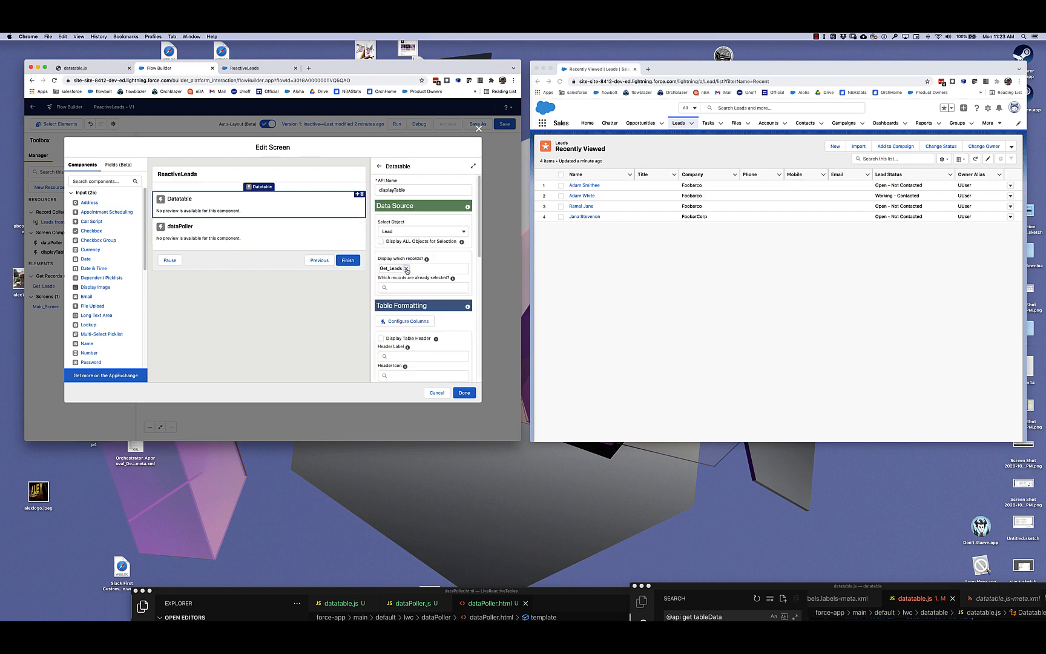
{"action": "left_click", "coordinate": [423, 269]}
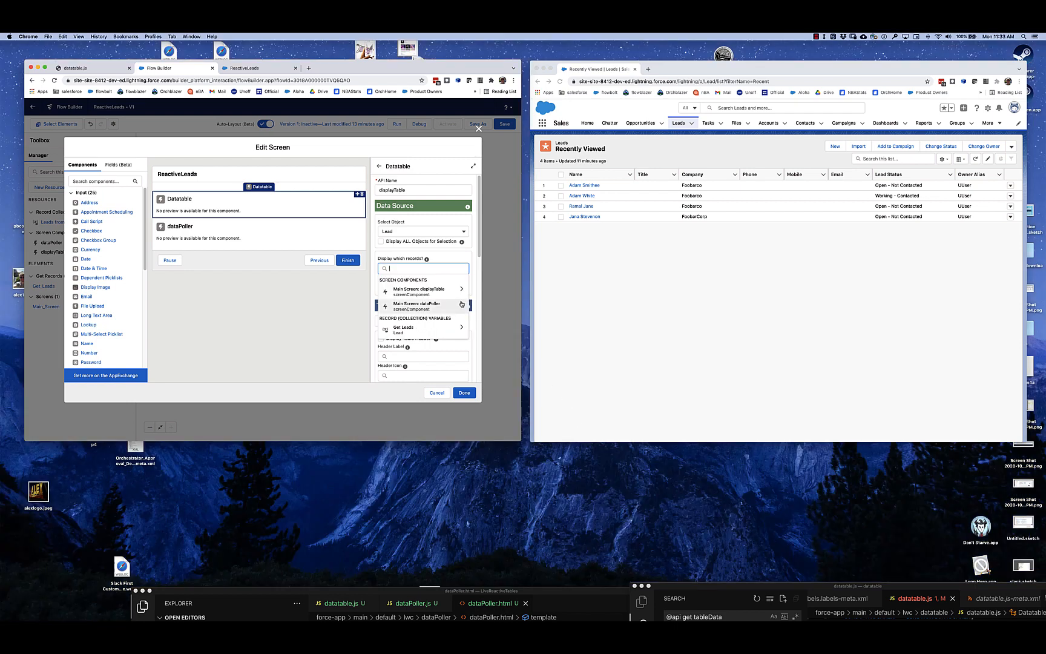
{"action": "type", "text": "dataPoller."}
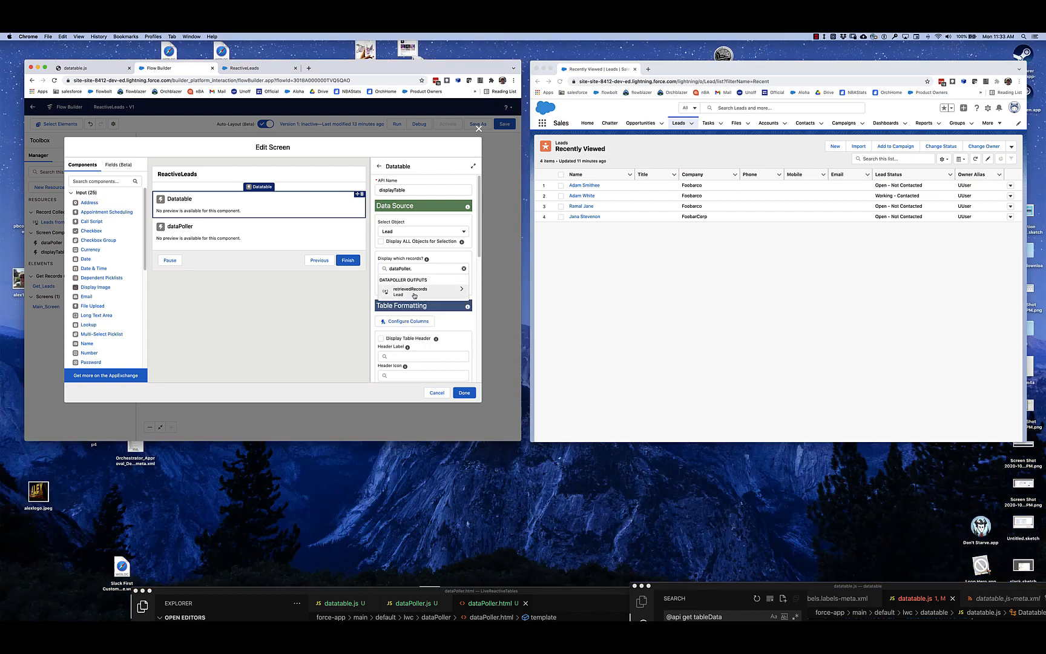
{"action": "left_click", "coordinate": [409, 293]}
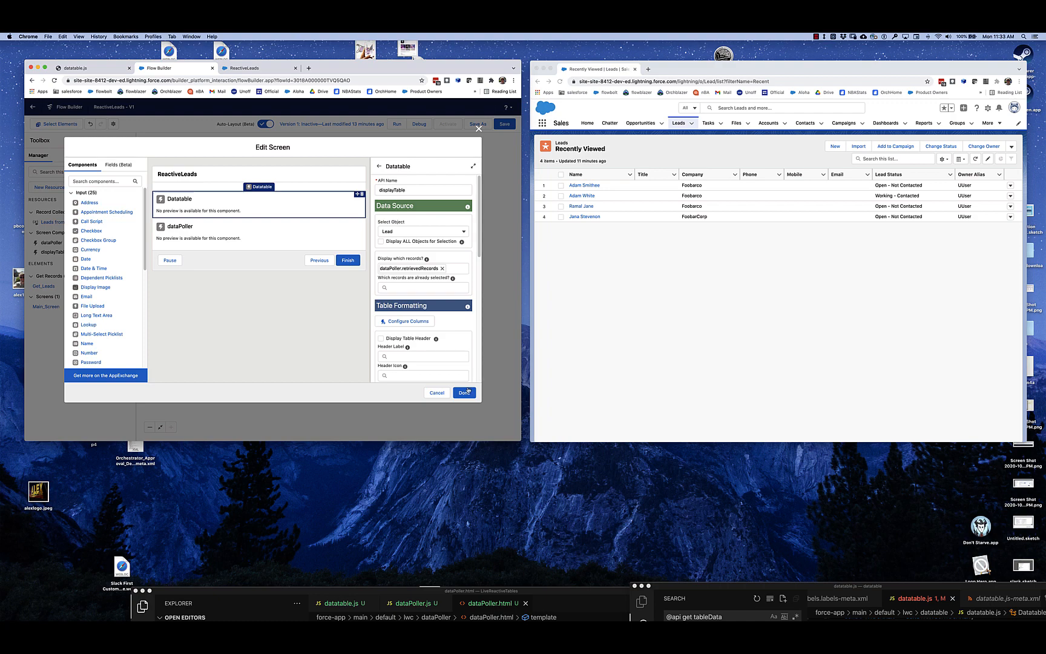
{"action": "left_click", "coordinate": [464, 392]}
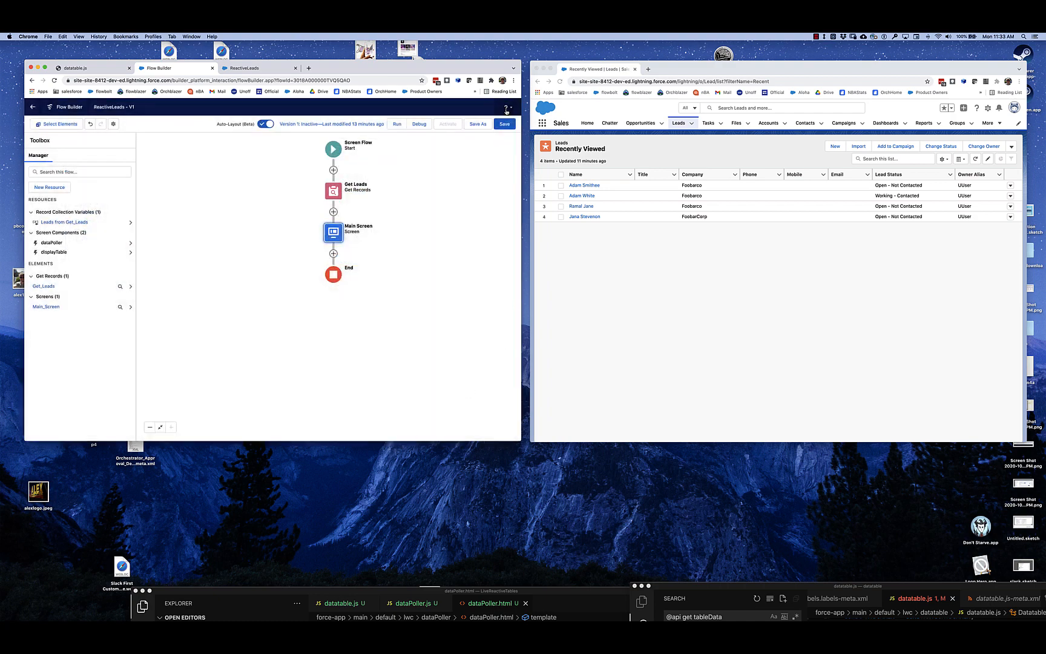
- Debug the updated flow again; the table now lists Adam Smithee among four leads
{"action": "left_click", "coordinate": [505, 123]}
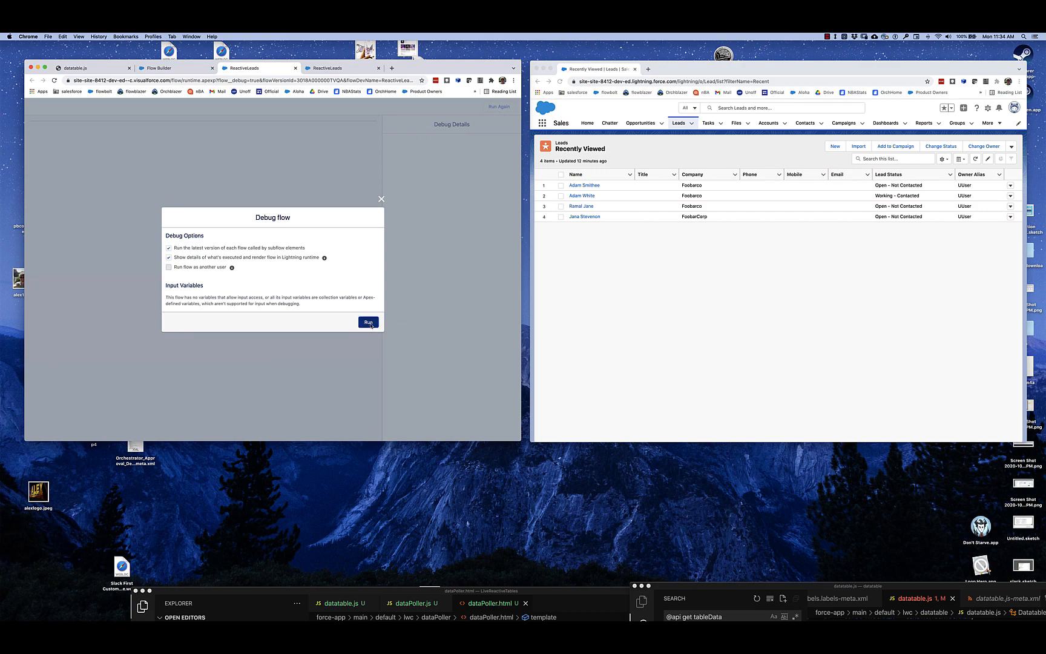
{"action": "left_click", "coordinate": [368, 322]}
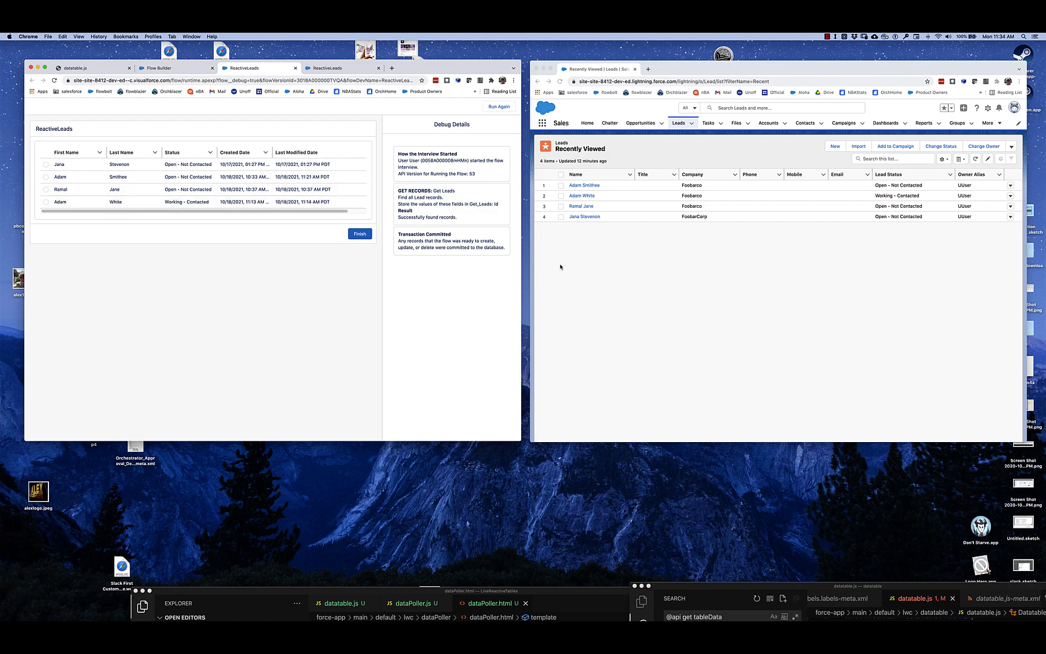
{"action": "mouse_move", "coordinate": [583, 217]}
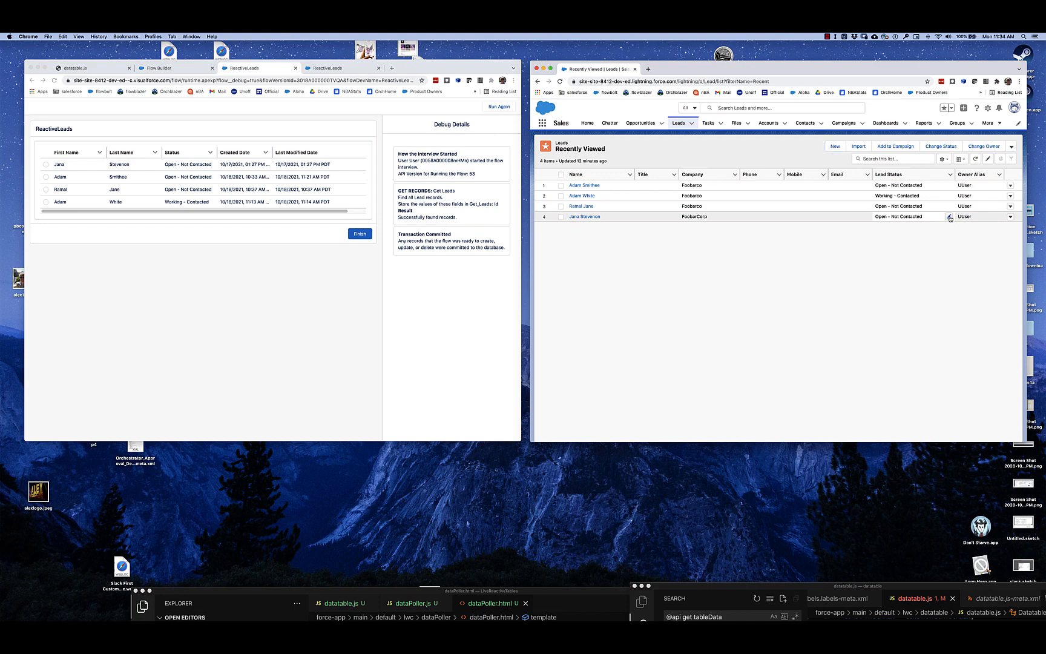
- Inline-edit the FoobarCorp lead's status to Working - Contacted and save it
{"action": "left_click", "coordinate": [927, 217]}
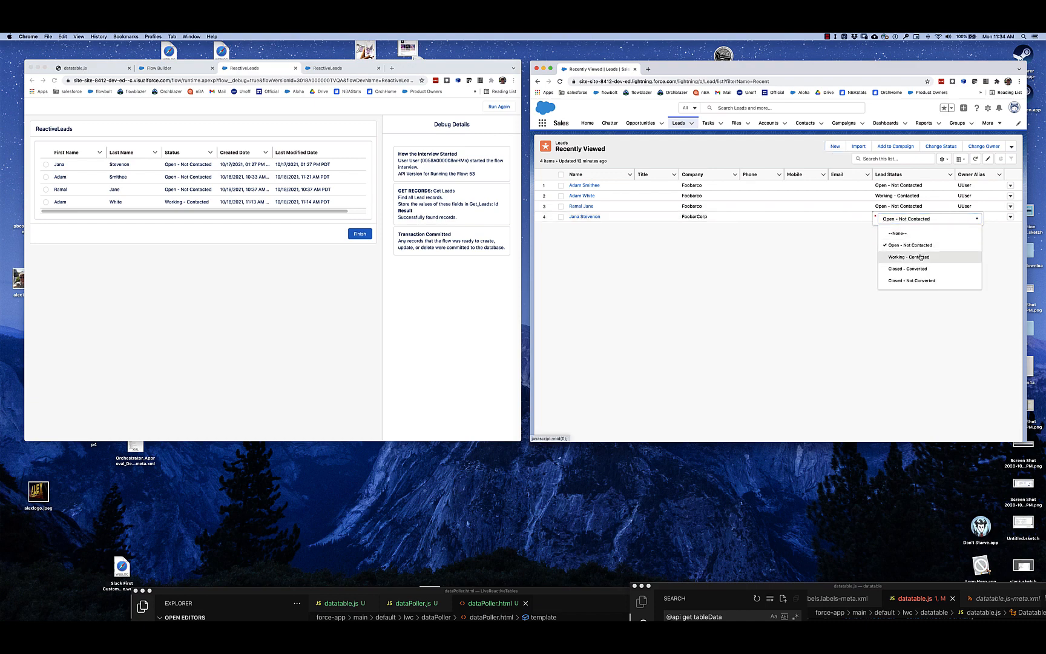
{"action": "left_click", "coordinate": [908, 256]}
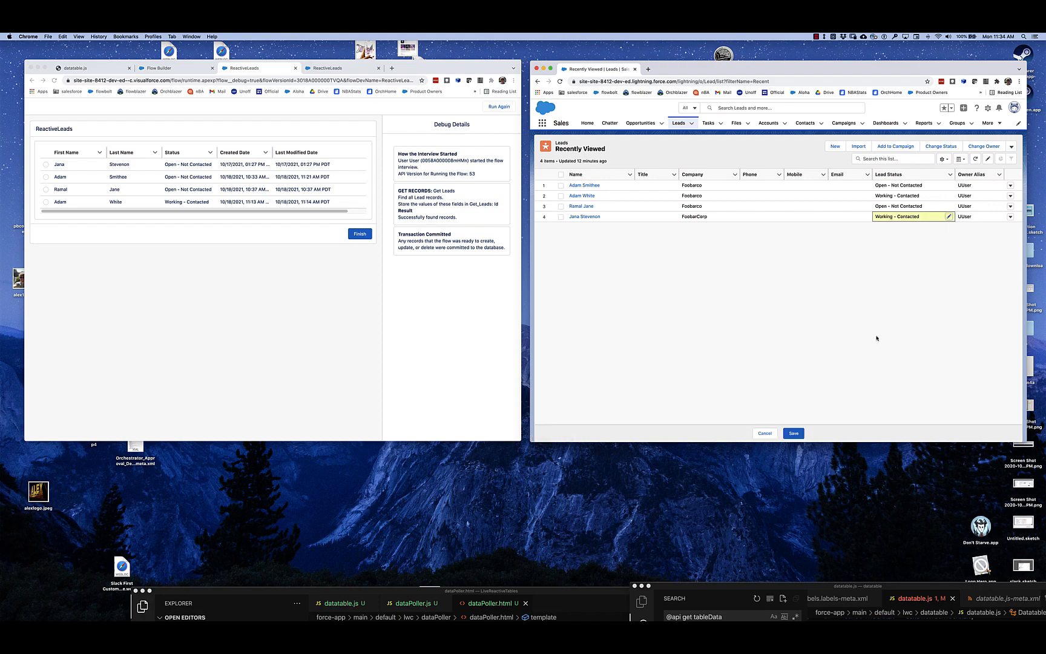
{"action": "left_click", "coordinate": [792, 434]}
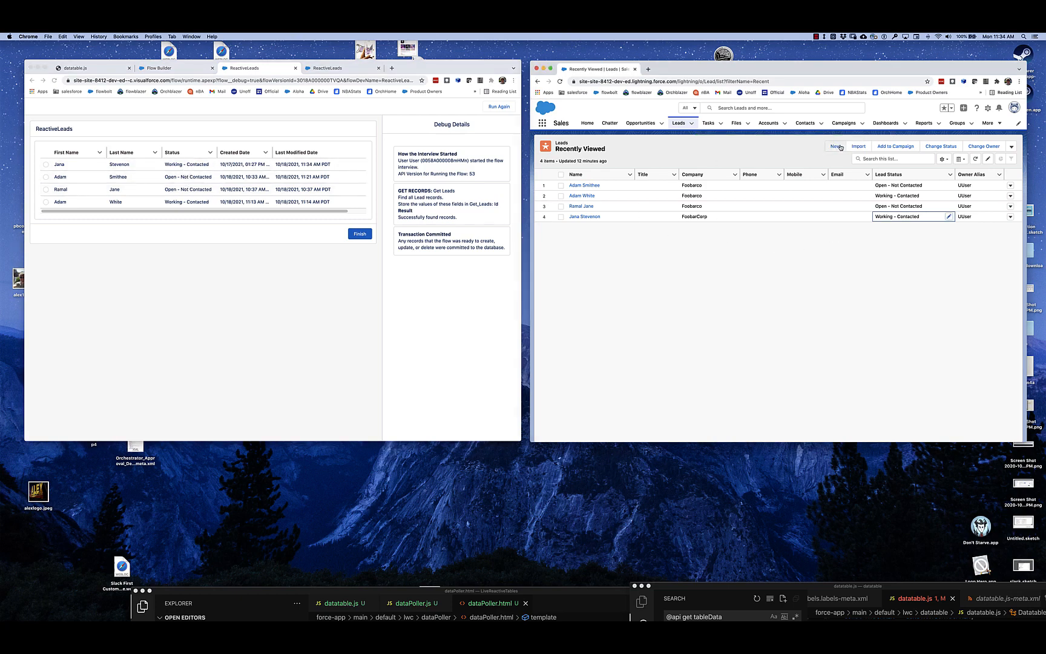
- Create and save a new lead Ann Smith at Foobarco via the New Lead dialog
{"action": "left_click", "coordinate": [834, 147]}
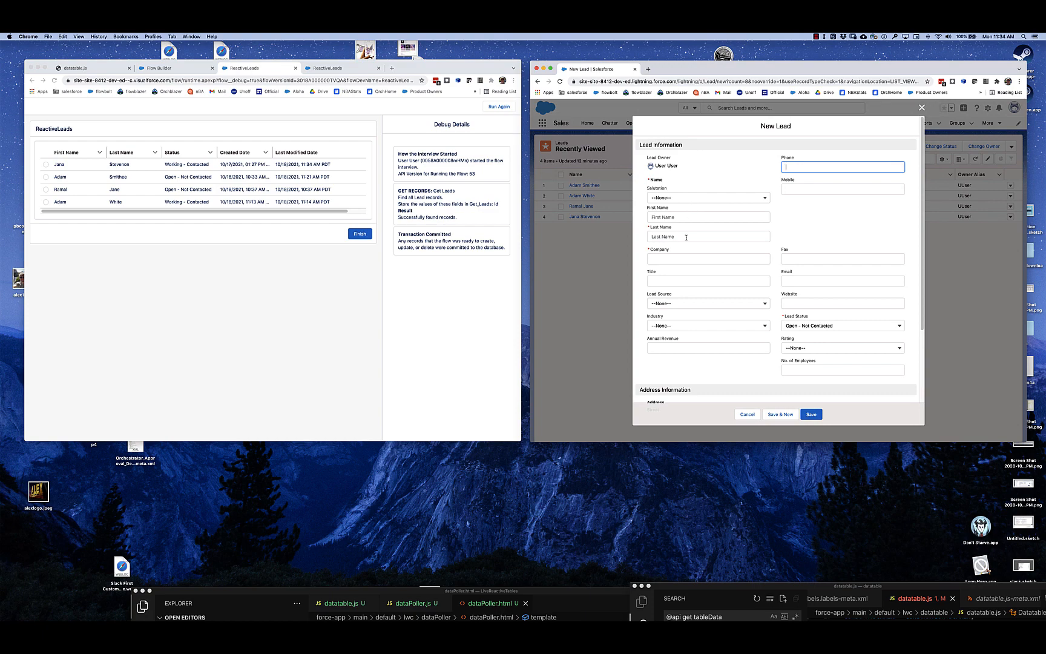
{"action": "left_click", "coordinate": [707, 217]}
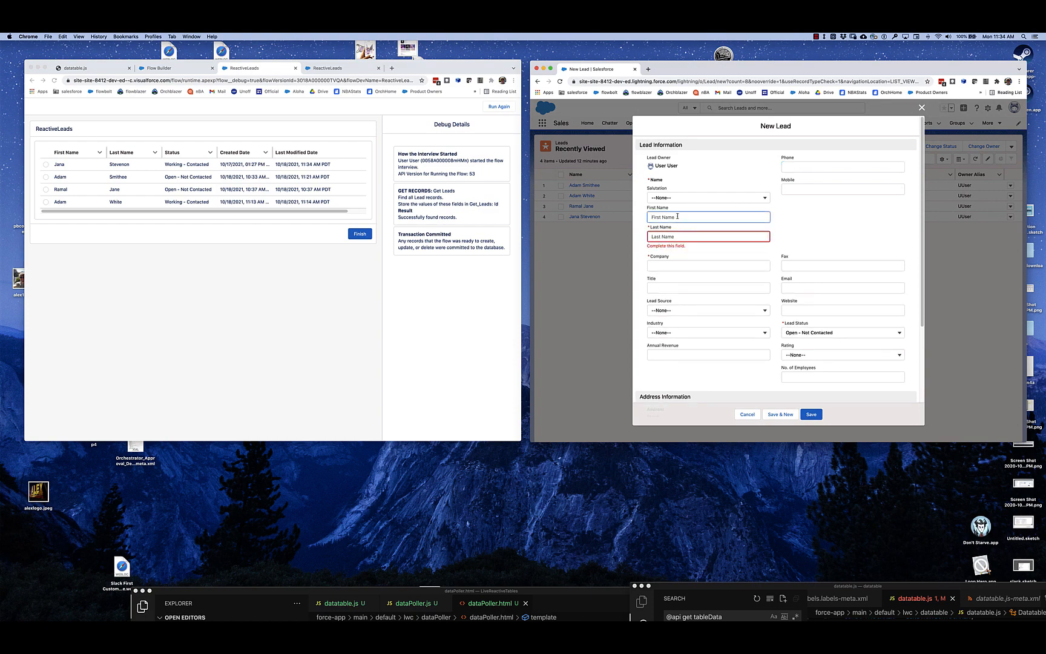
{"action": "type", "text": "Ann"}
{"action": "left_click", "coordinate": [708, 236]}
{"action": "type", "text": "Smith"}
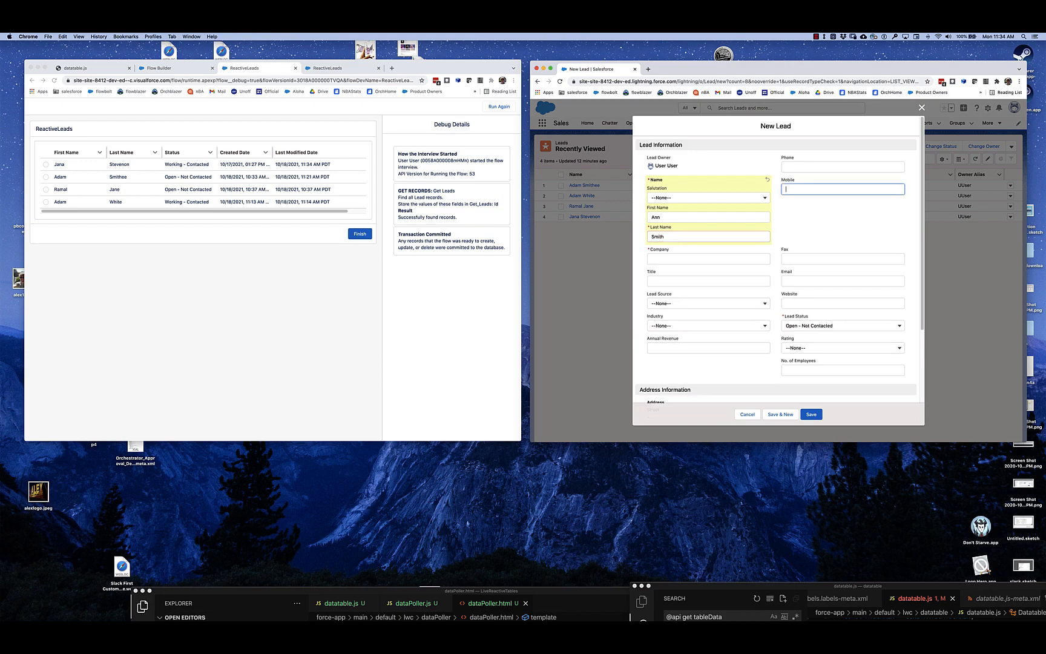
{"action": "type", "text": "Foobarco"}
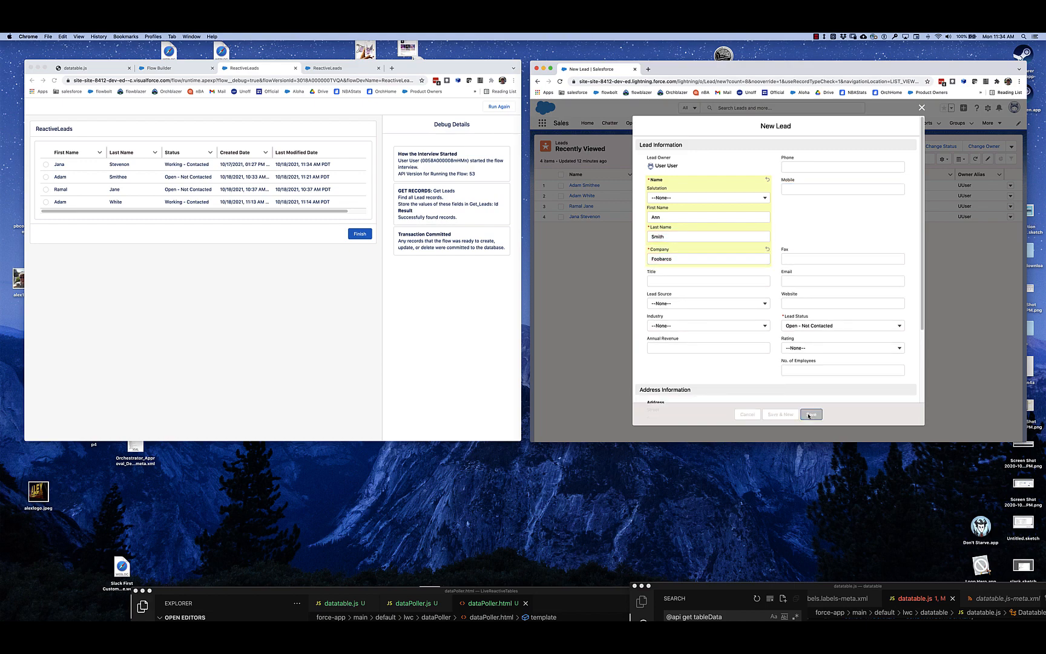
{"action": "left_click", "coordinate": [811, 414]}
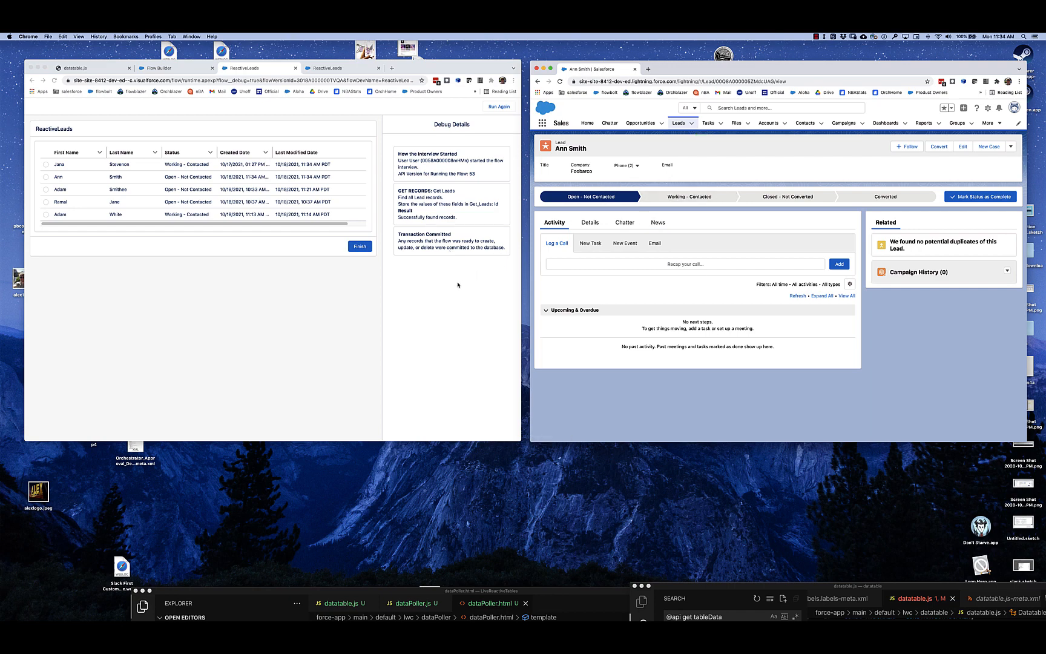
{"action": "mouse_move", "coordinate": [434, 283]}
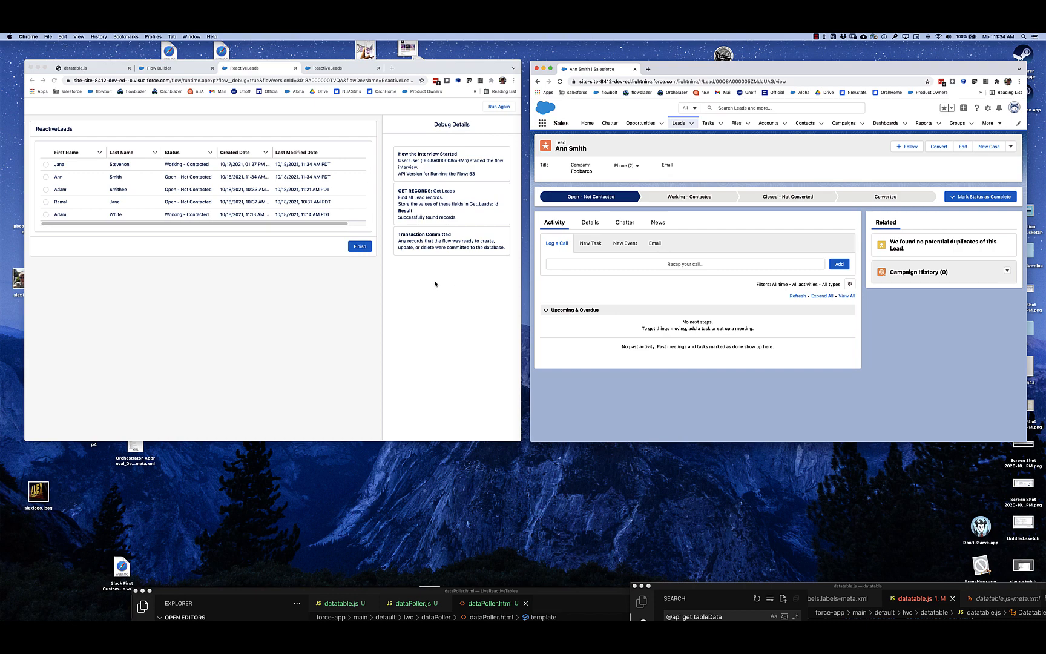
{"action": "mouse_move", "coordinate": [209, 181]}
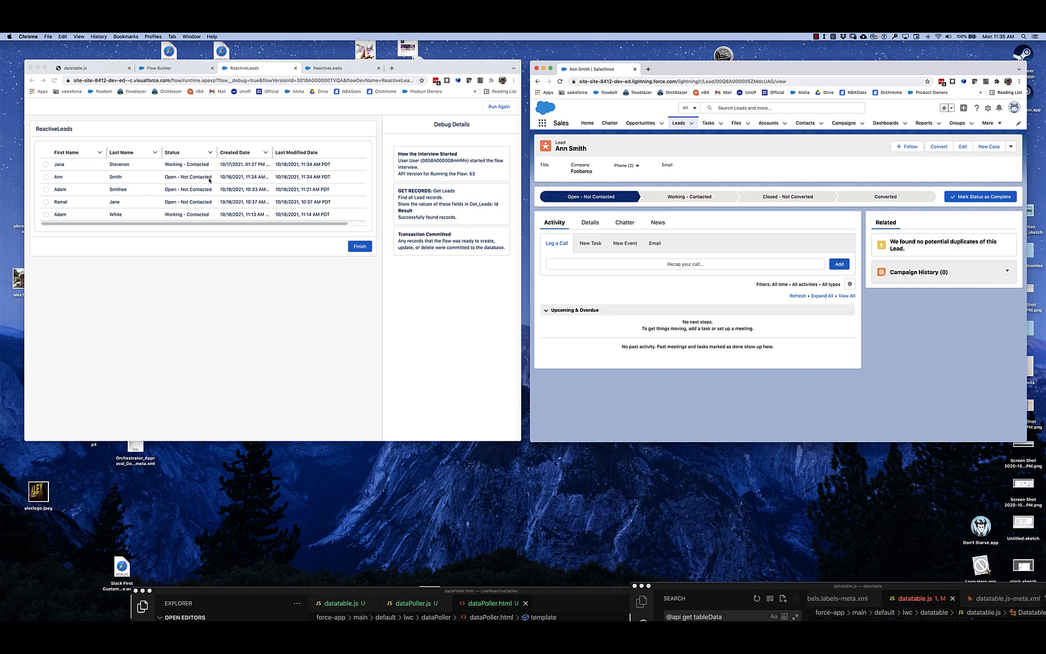
{"action": "mouse_move", "coordinate": [208, 176]}
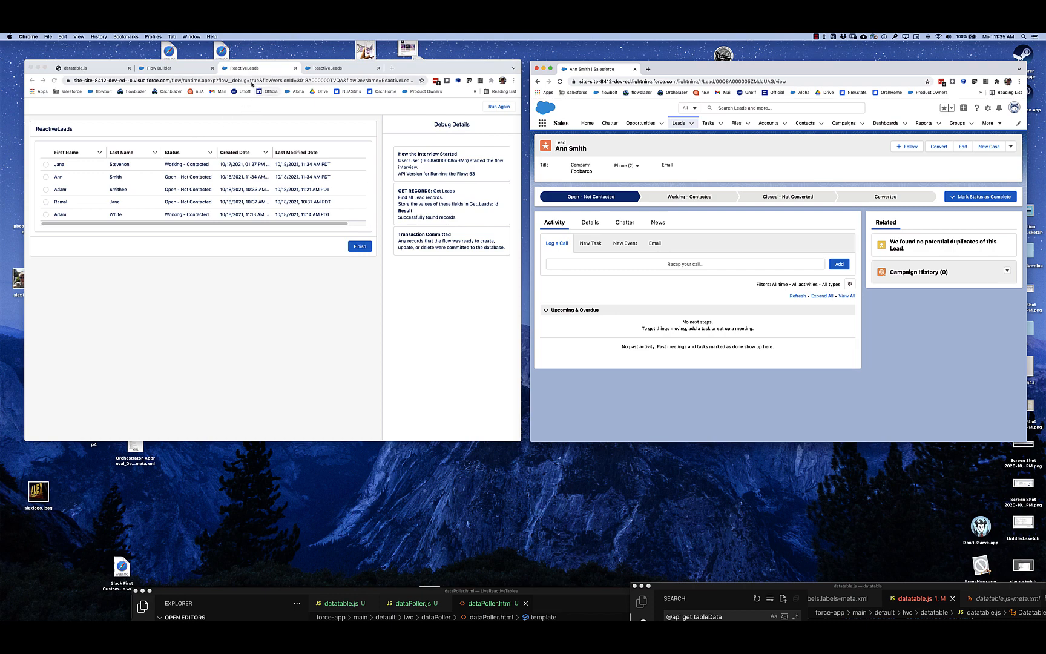
- Return to the Flow Builder tab showing the Main Screen's Datatable and dataPoller
{"action": "left_click", "coordinate": [158, 67]}
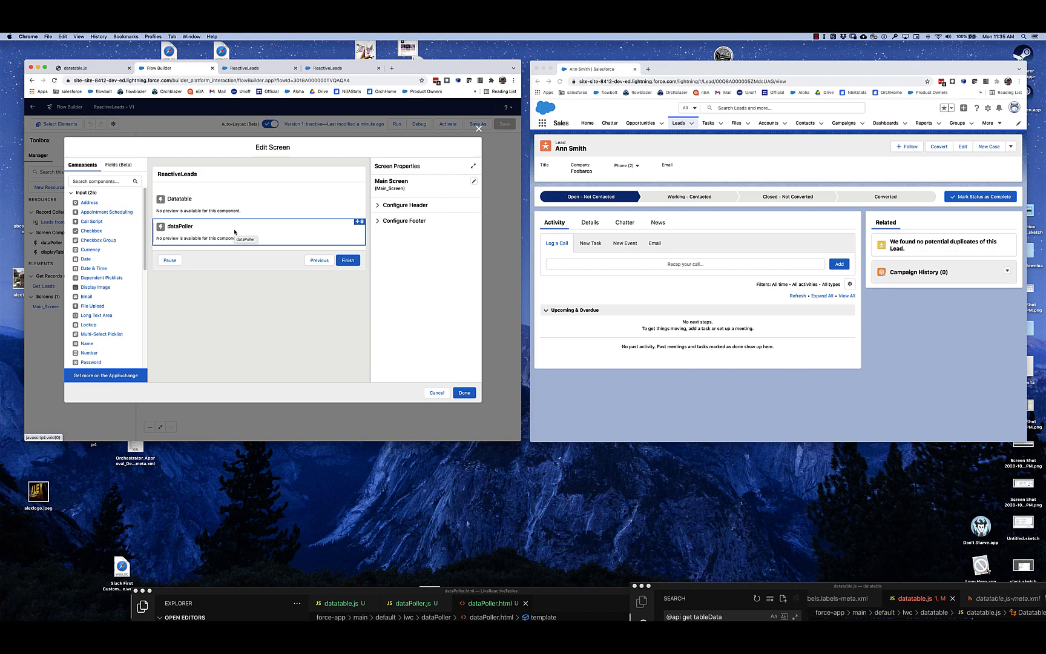
{"action": "mouse_move", "coordinate": [205, 221]}
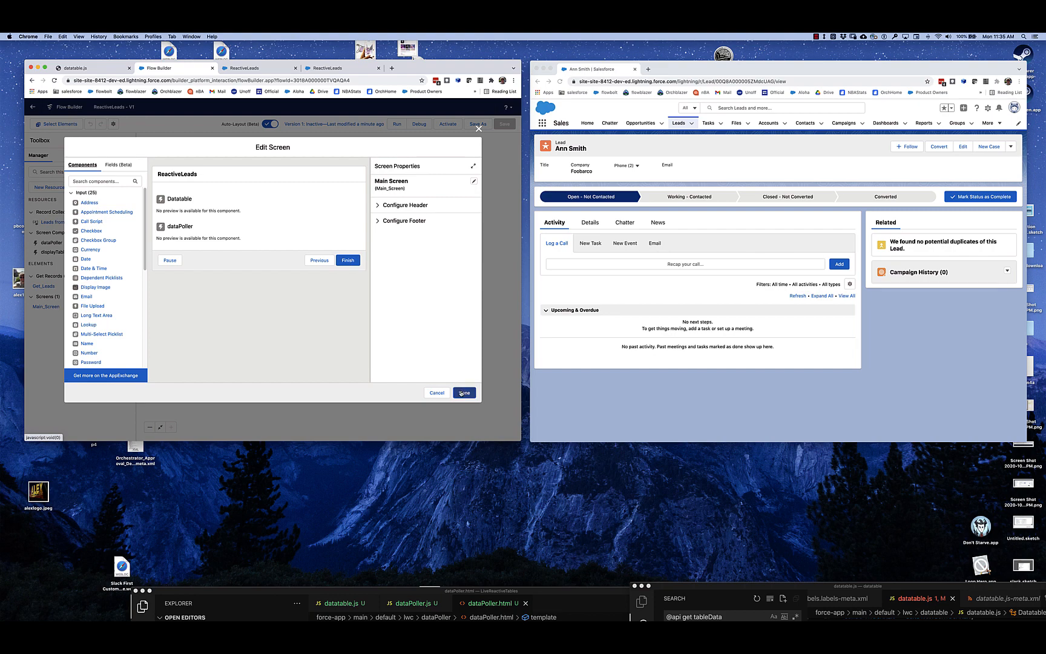
- View datatable.js on GitHub and highlight the connectedCallback function name
{"action": "left_click", "coordinate": [463, 392]}
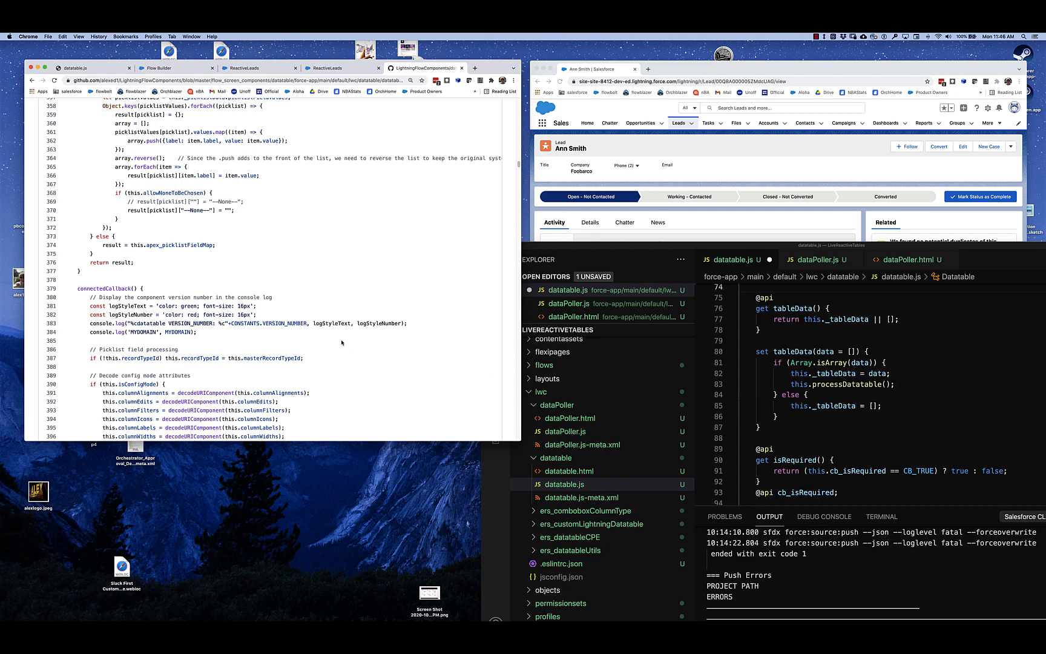
{"action": "mouse_move", "coordinate": [103, 316]}
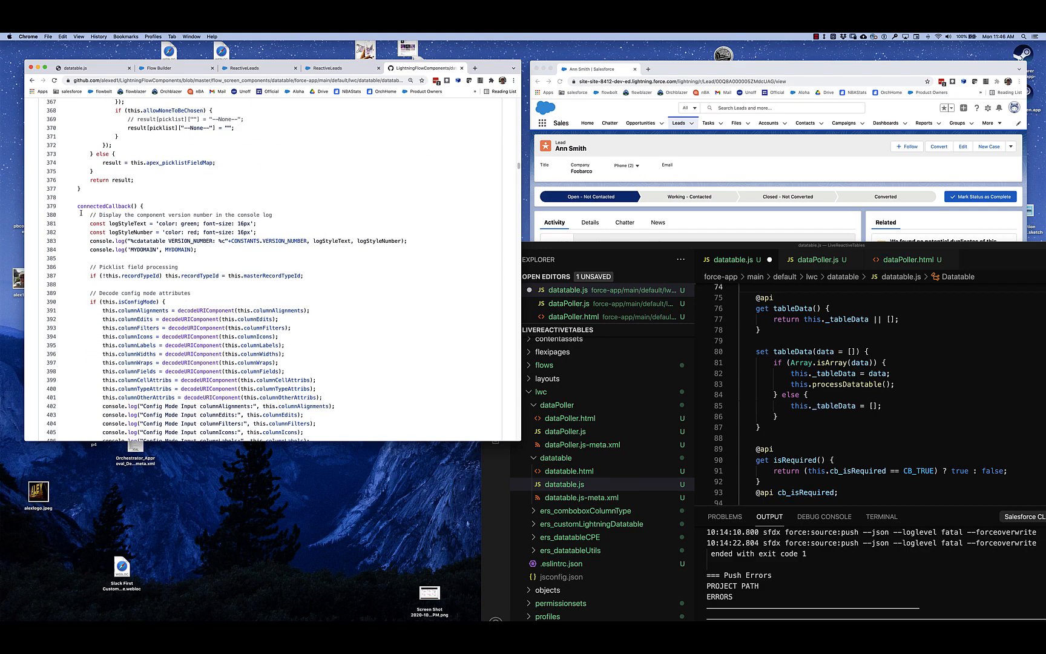
{"action": "double_click", "coordinate": [103, 206]}
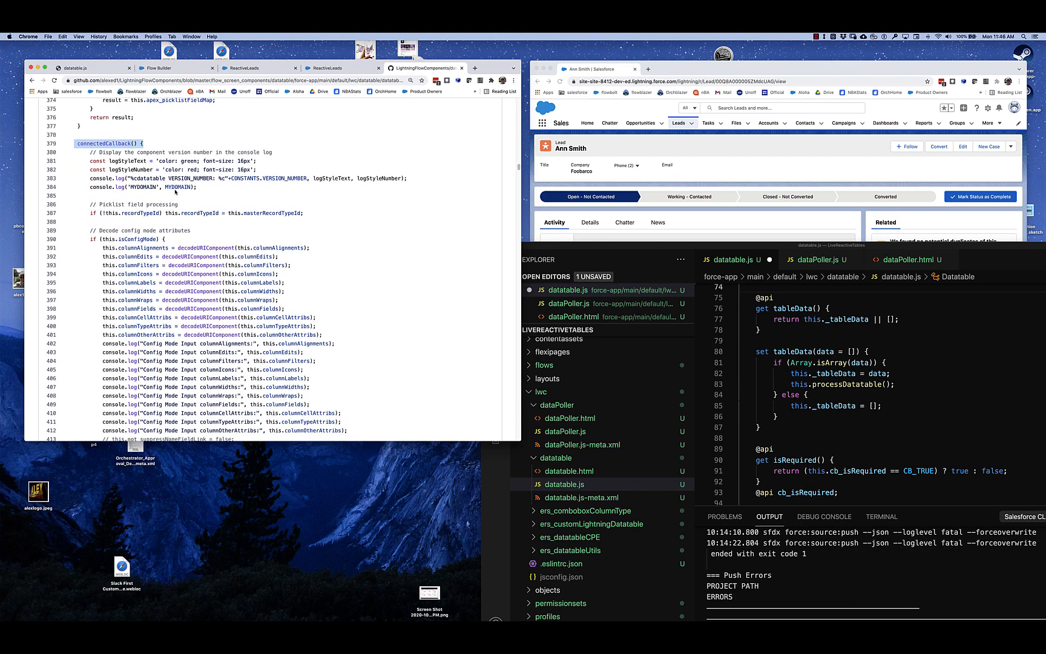
- Scroll through connectedCallback past JSON.parse of tableDataString down to this.processDatatable()
{"action": "scroll", "scroll_direction": "down", "scroll_amount": 3}
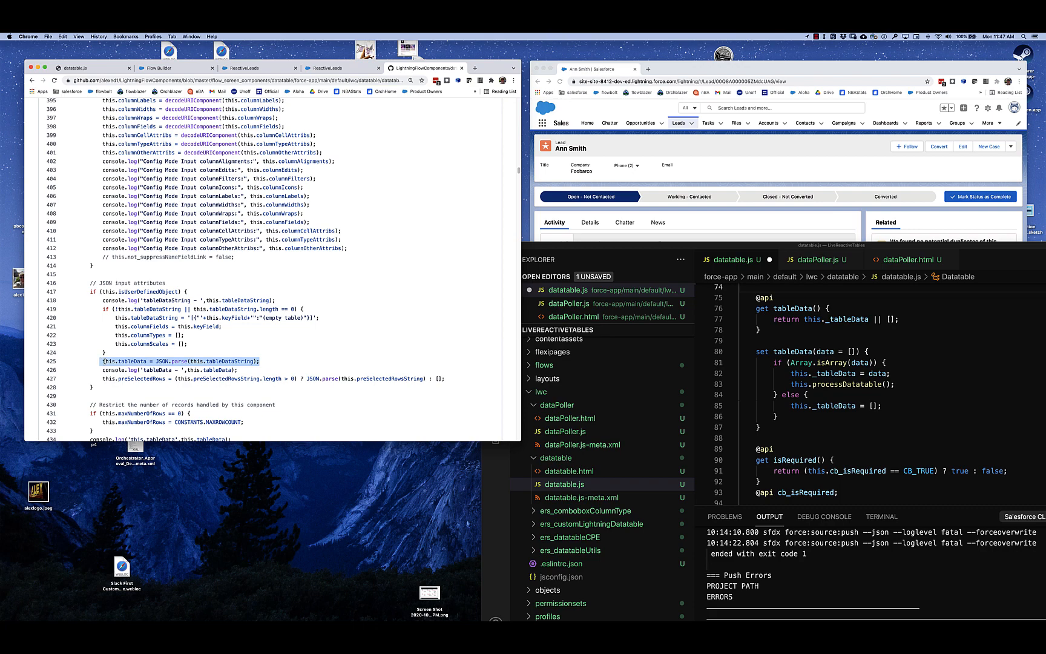
{"action": "scroll", "scroll_direction": "down", "scroll_amount": 3}
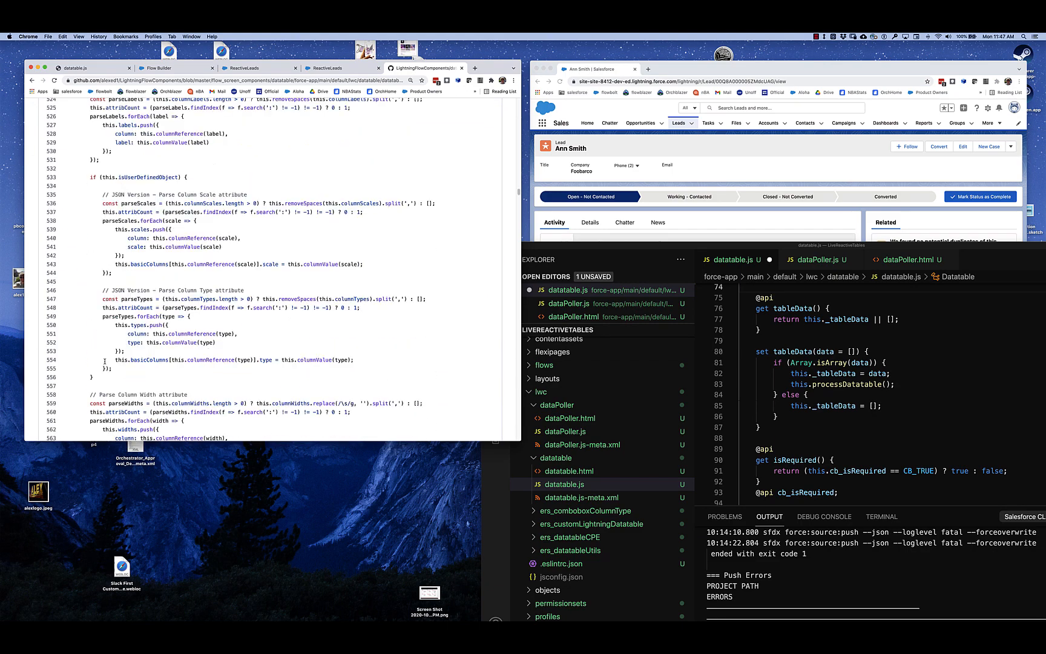
{"action": "scroll", "scroll_direction": "down", "scroll_amount": 3}
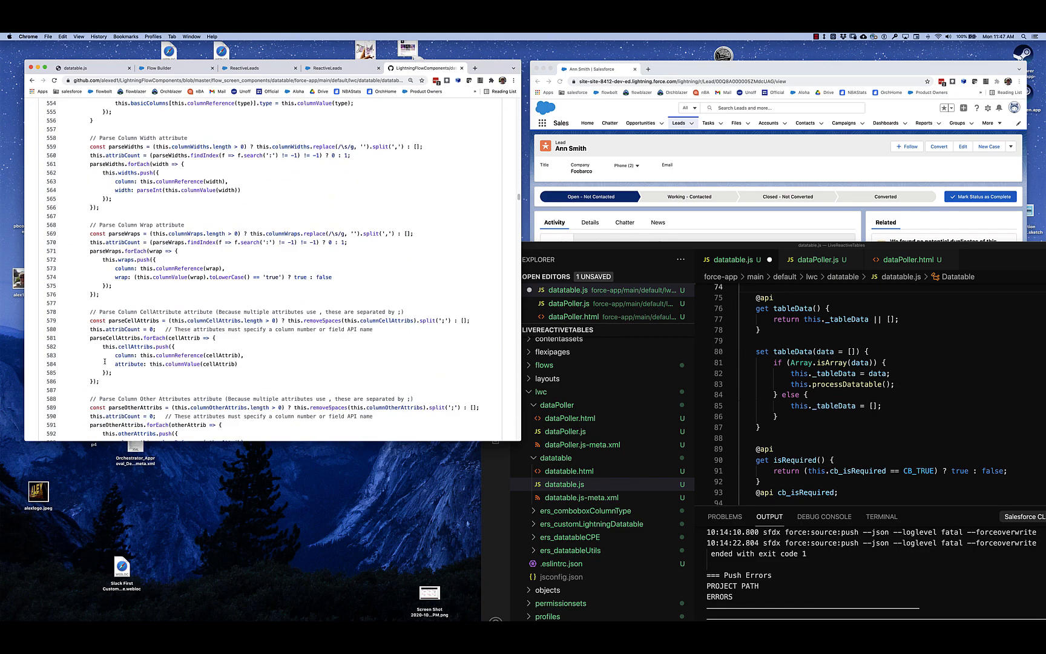
{"action": "scroll", "scroll_direction": "down", "scroll_amount": 3}
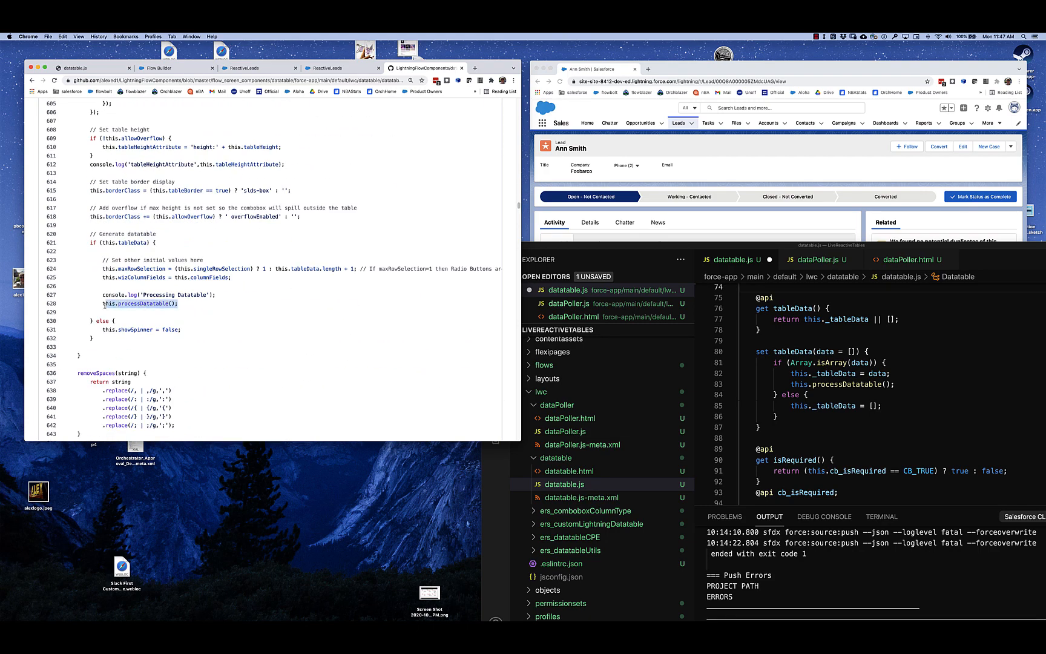
{"action": "mouse_move", "coordinate": [113, 343]}
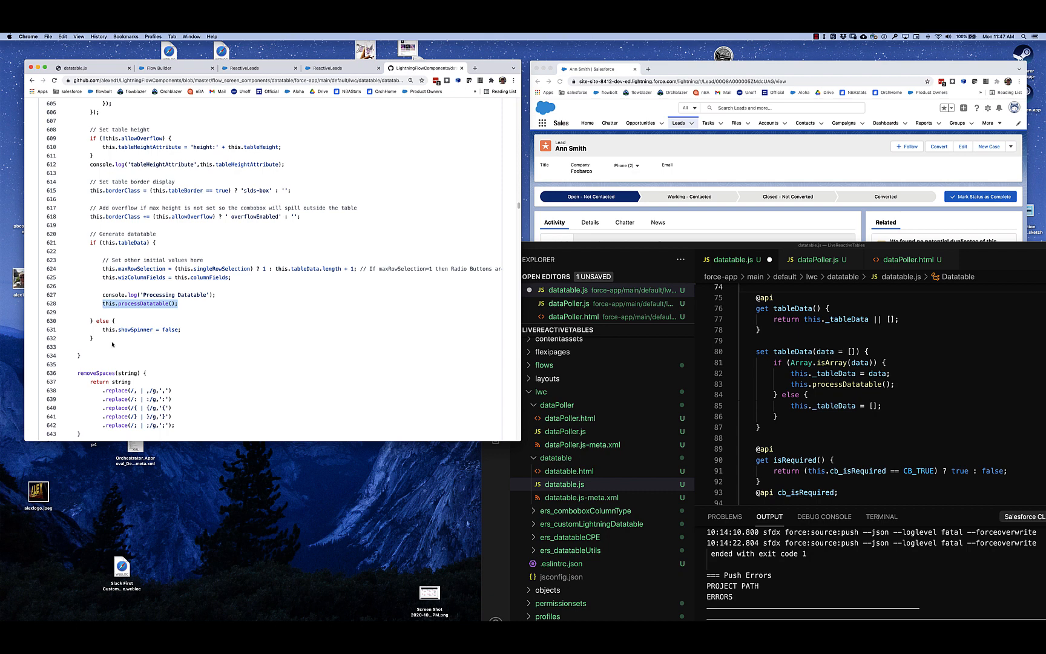
{"action": "mouse_move", "coordinate": [931, 247]}
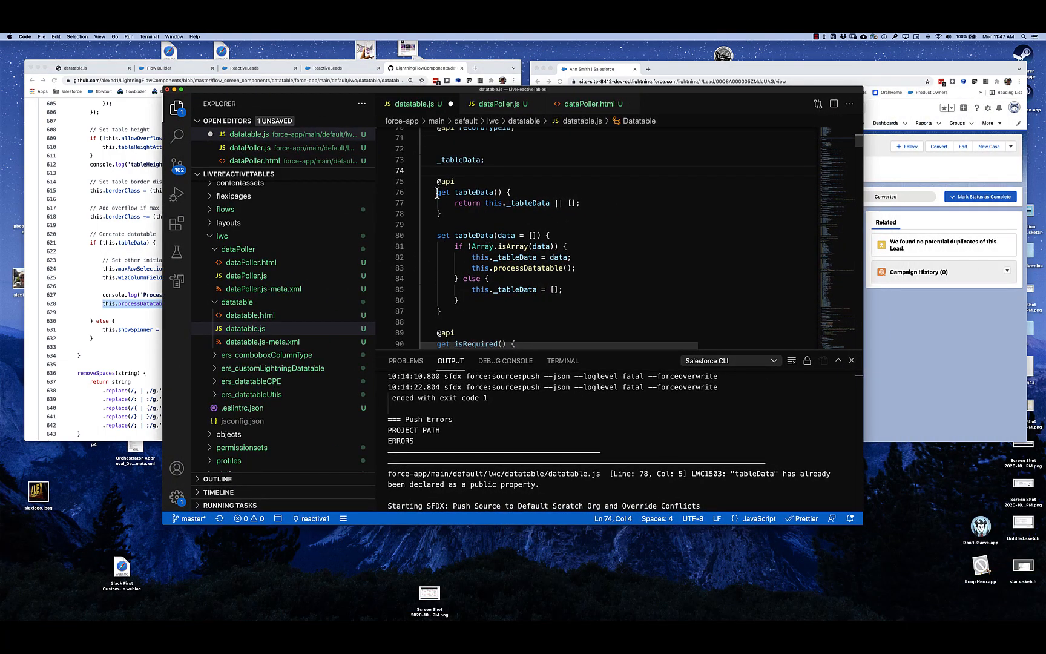
{"action": "left_click_drag", "start_coordinate": [435, 192], "coordinate": [457, 300]}
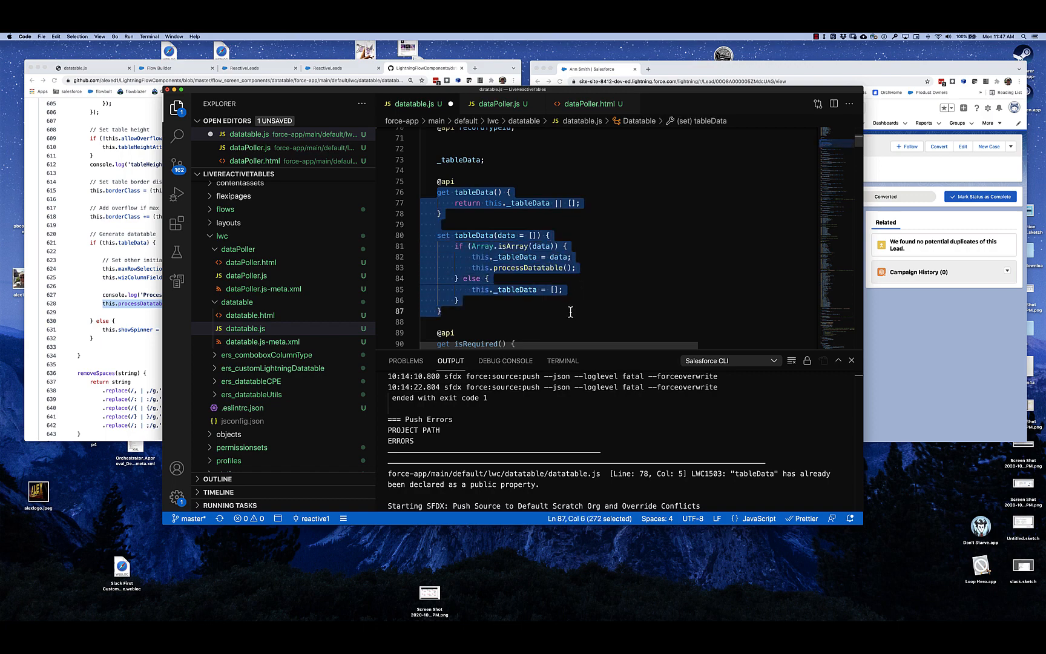
{"action": "left_click", "coordinate": [485, 160]}
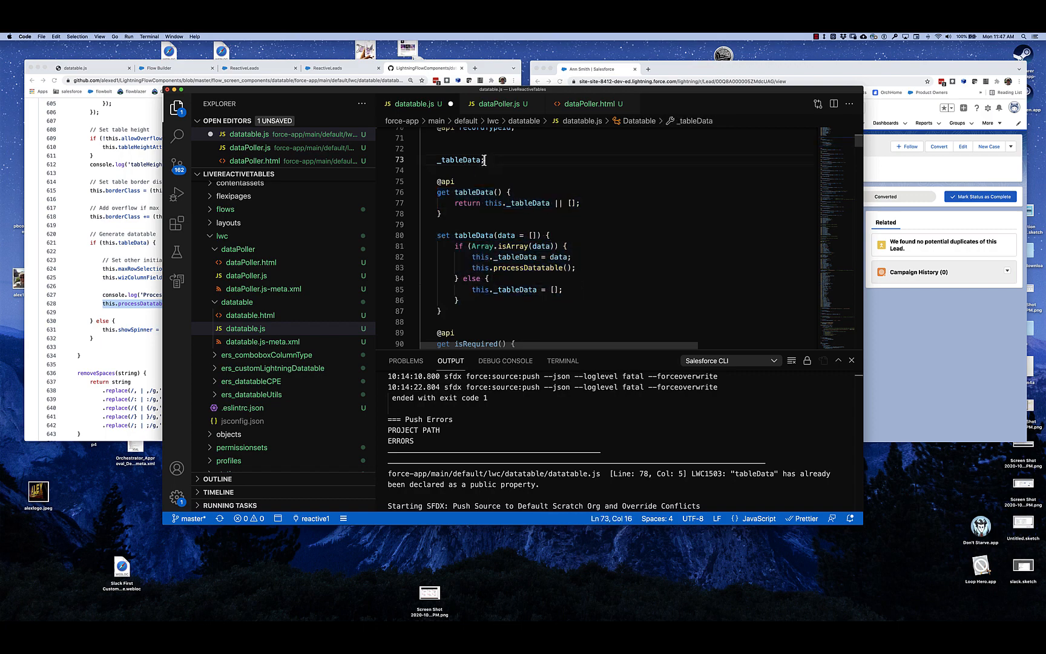
{"action": "double_click", "coordinate": [459, 160]}
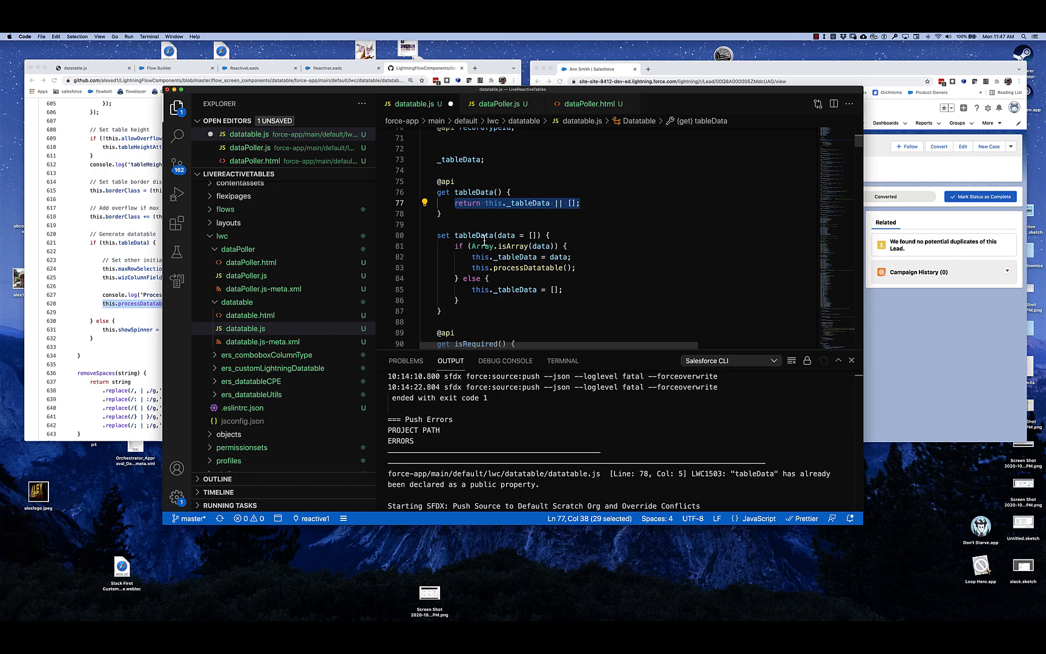
{"action": "mouse_move", "coordinate": [468, 236]}
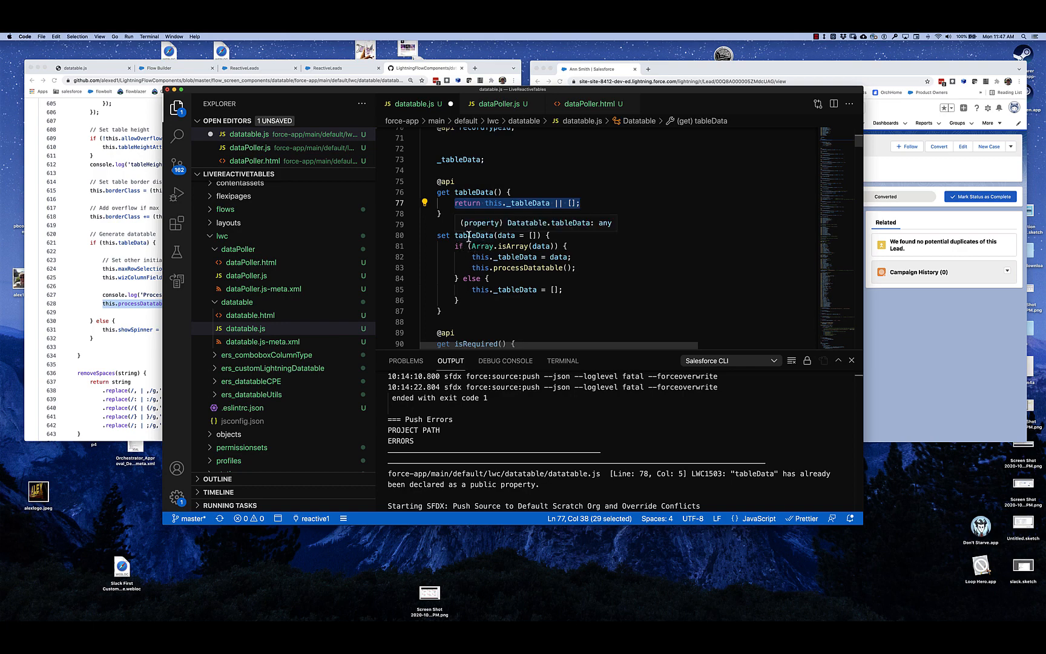
{"action": "mouse_move", "coordinate": [501, 235]}
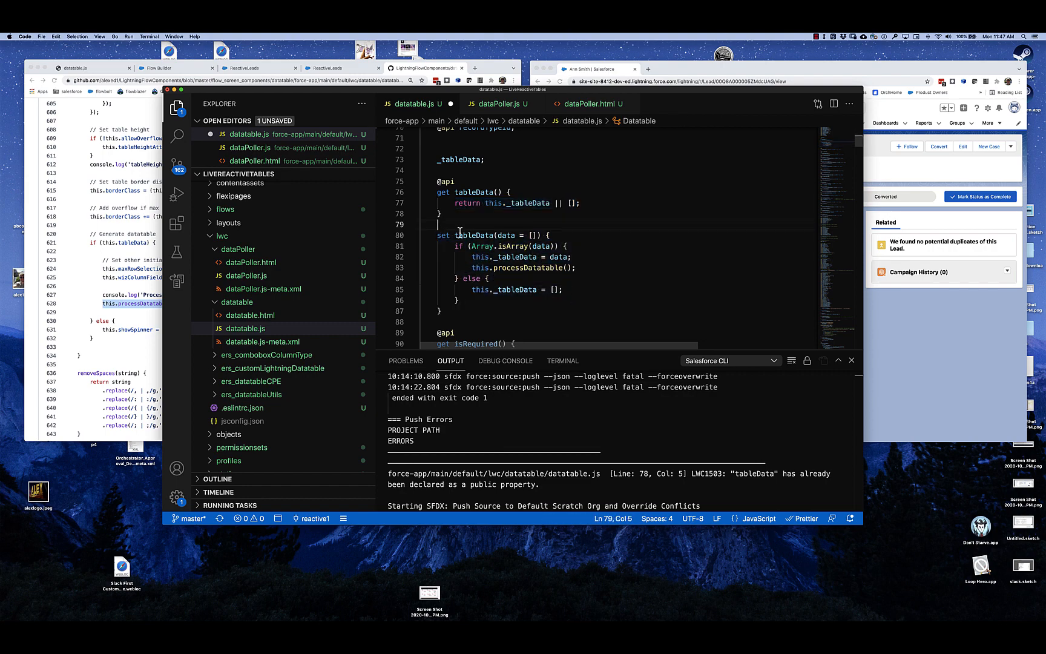
{"action": "left_click_drag", "start_coordinate": [456, 246], "coordinate": [577, 268]}
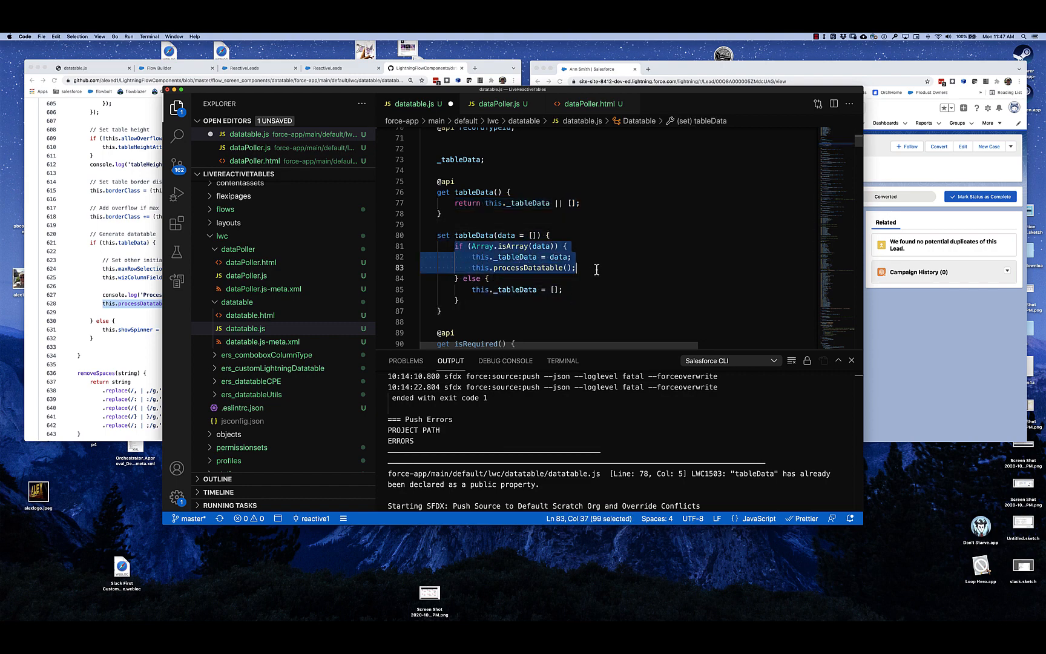